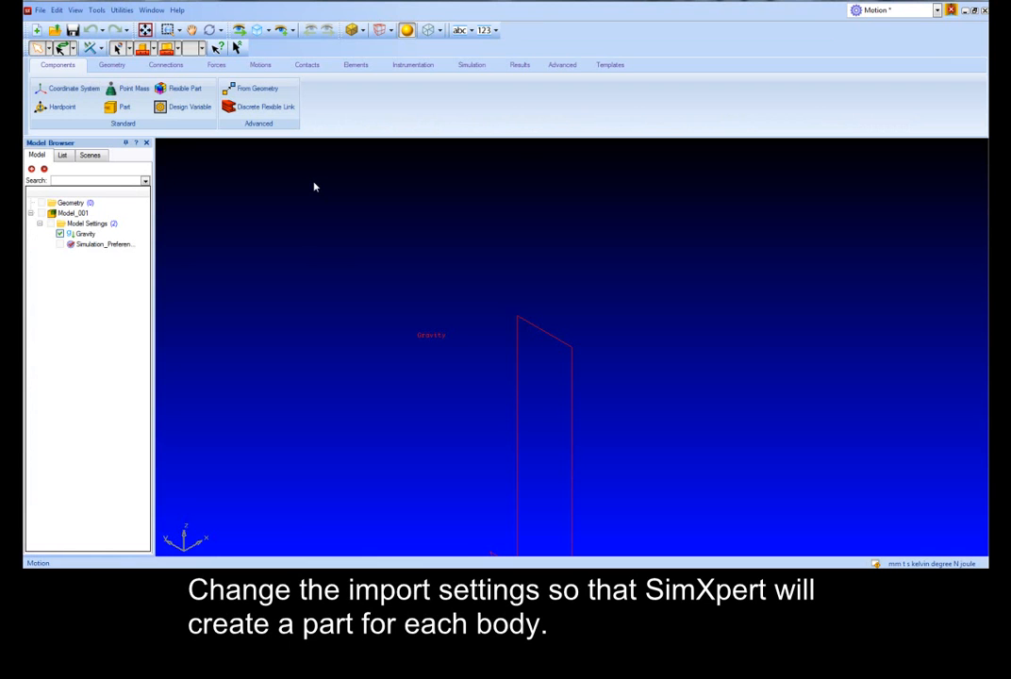
Turn on 'Create a Part for Each Body' for Parasolid CAD import in Options
click(97, 10)
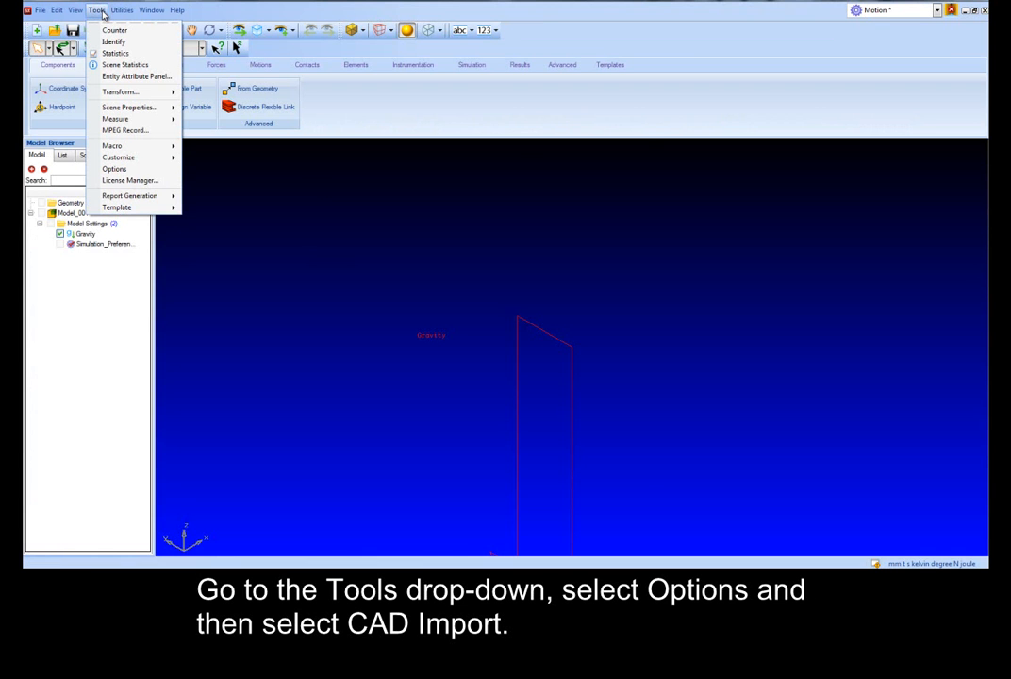
click(114, 168)
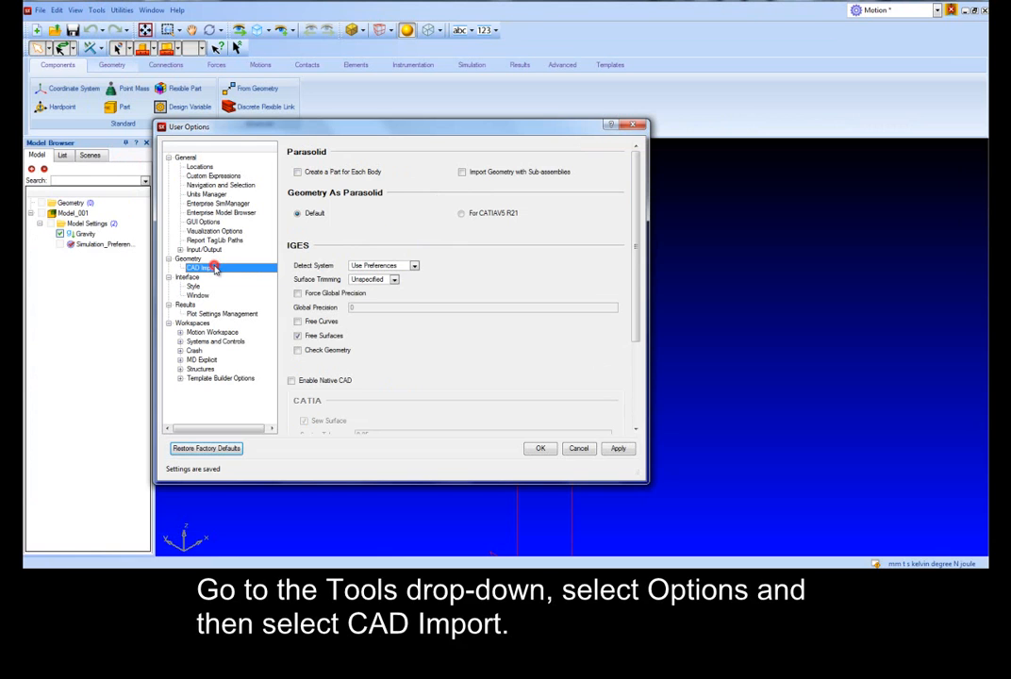
click(298, 171)
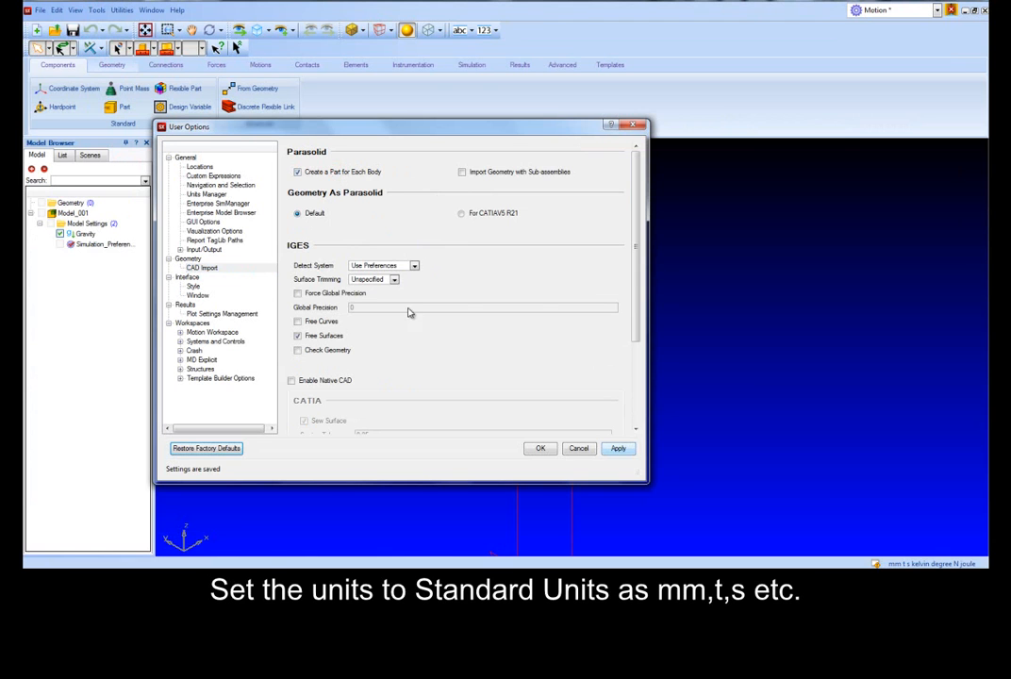
click(205, 194)
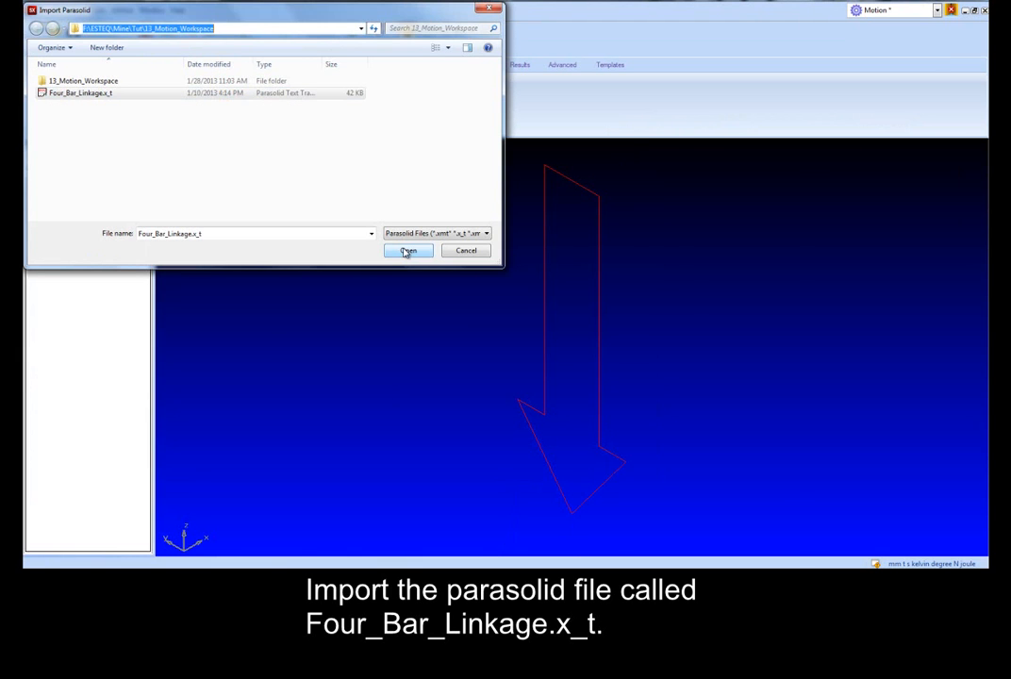
Import the Four_Bar_Linkage.x_t Parasolid file
click(408, 249)
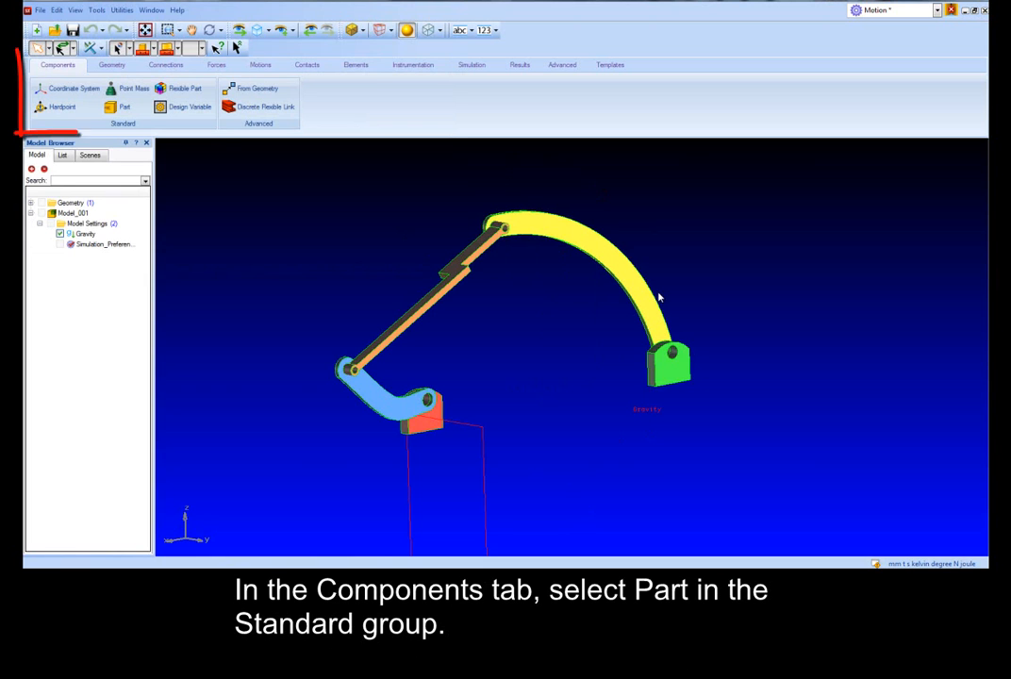
Create the Link_A part from the first link's geometry
click(124, 107)
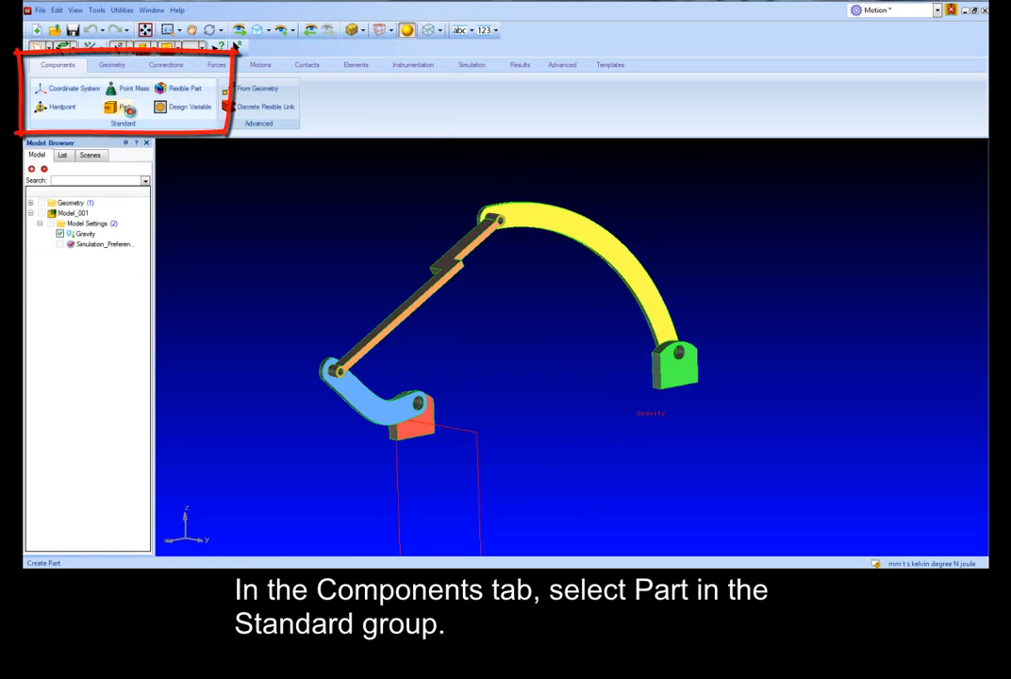
click(123, 107)
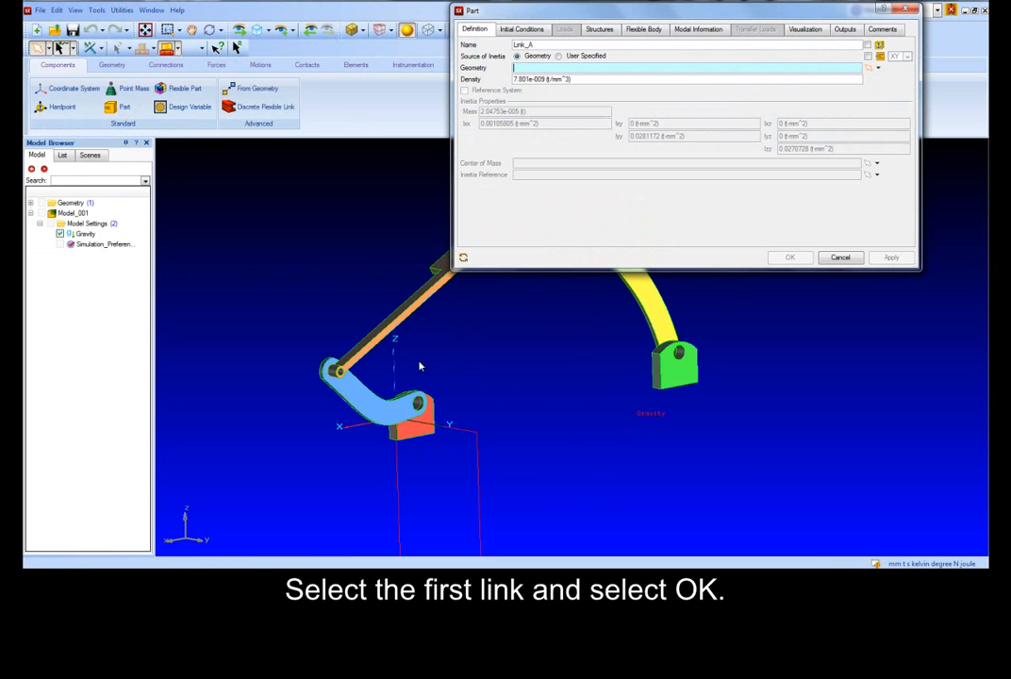
click(790, 257)
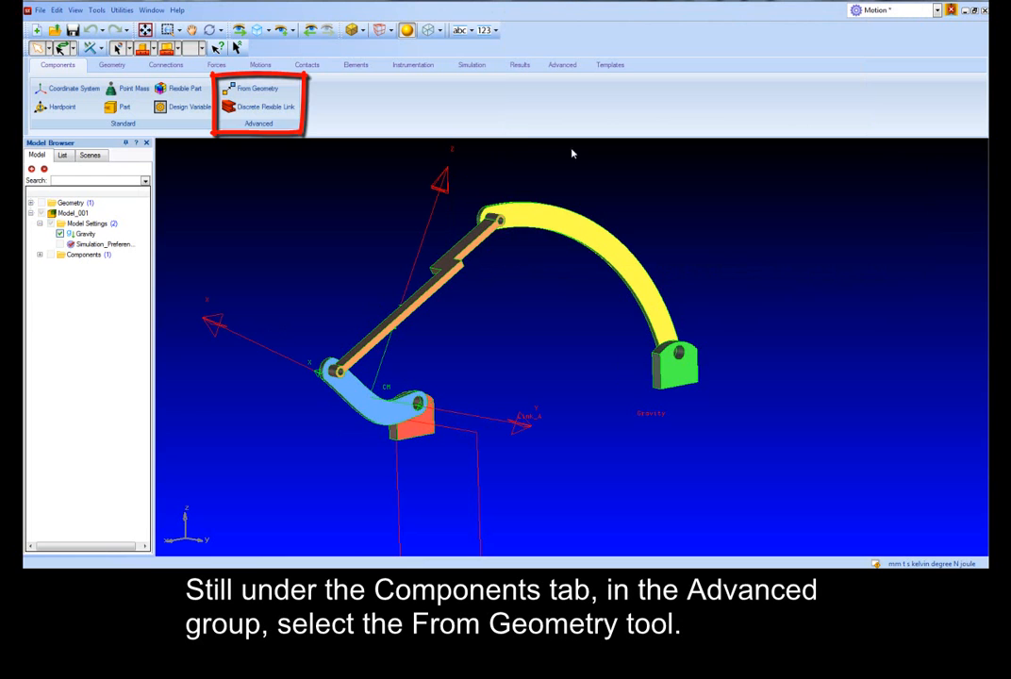
Create parts from geometry: ground Lug_1 and Lug_2, moving Link_C and Link_B
click(258, 87)
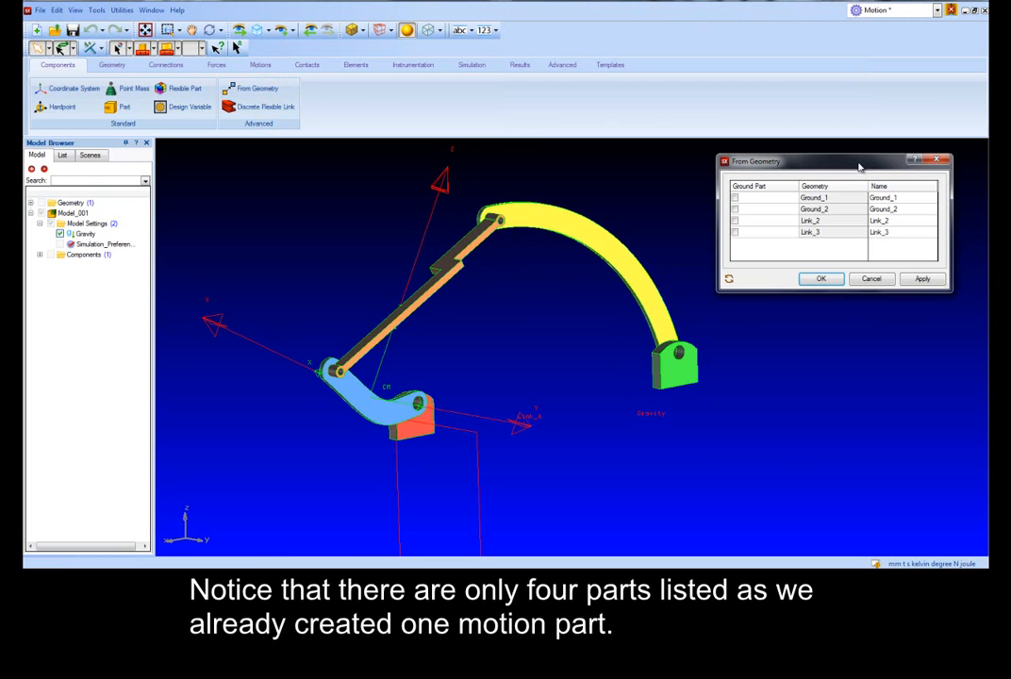
click(735, 197)
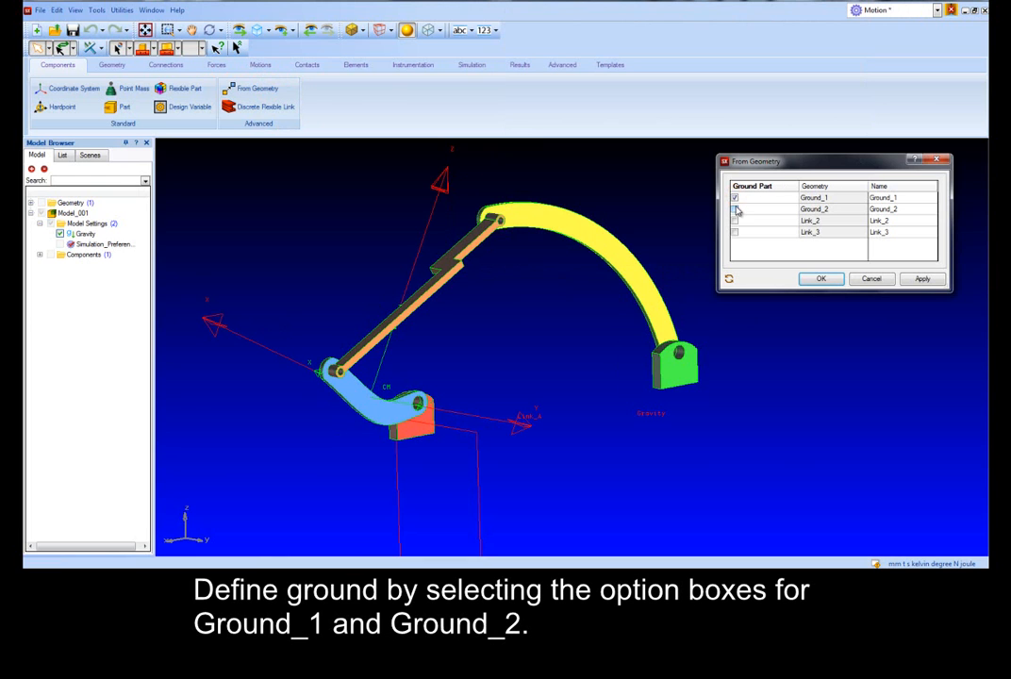
click(736, 208)
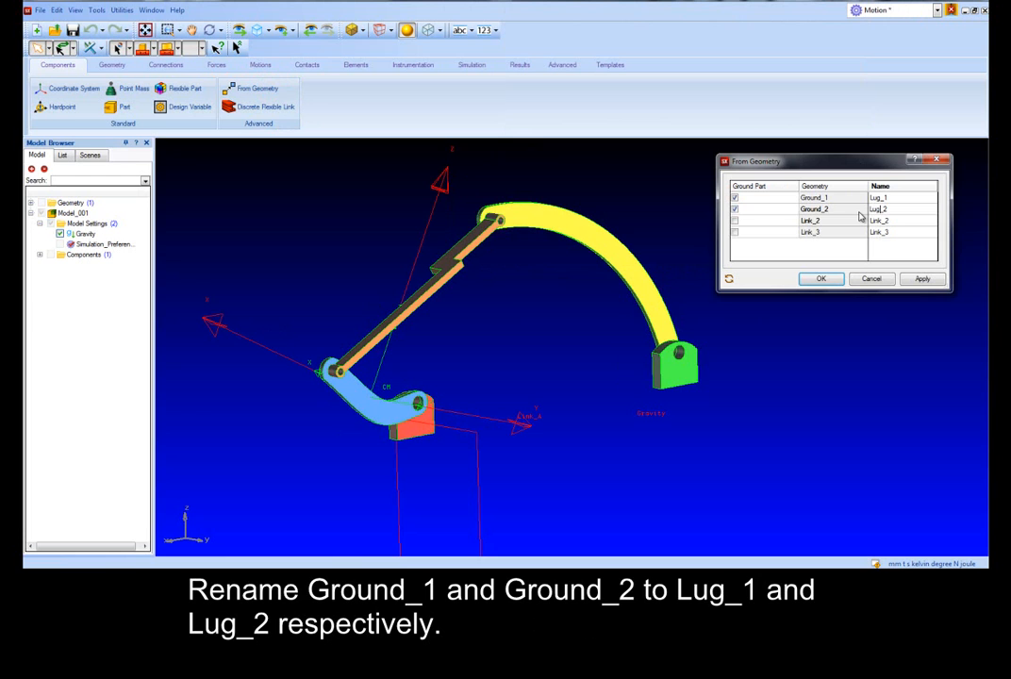
click(900, 220)
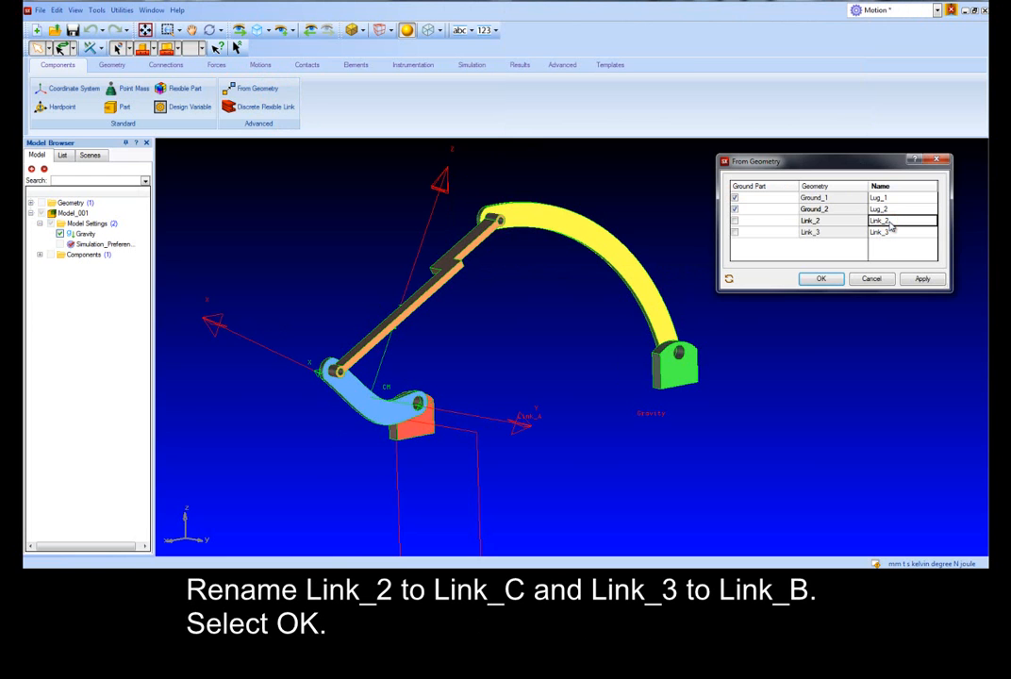
text(Link_B)
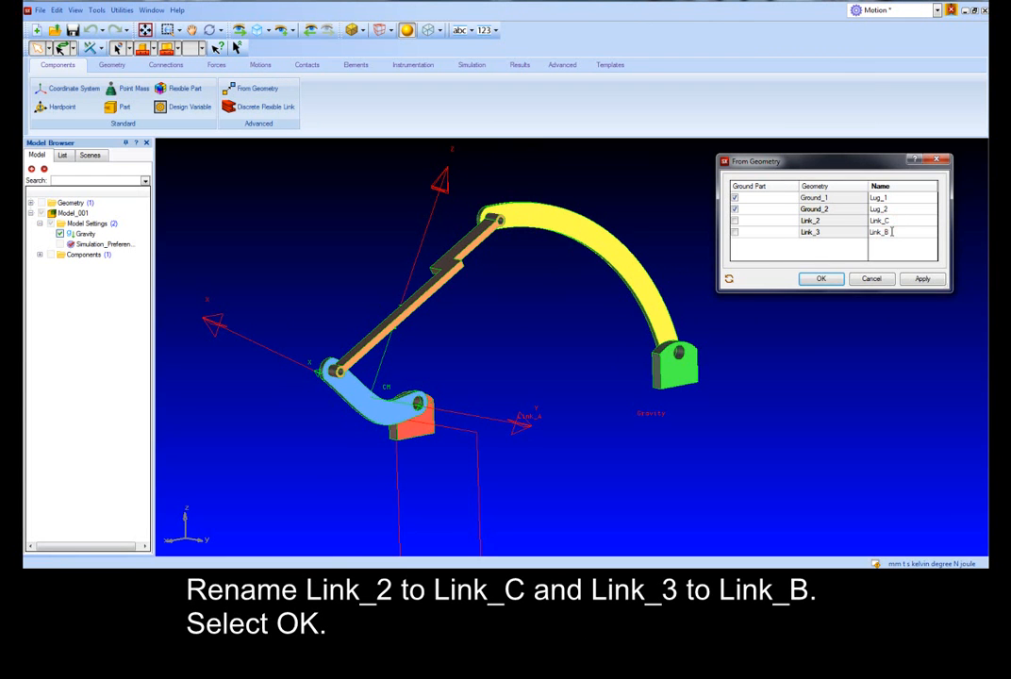
click(819, 278)
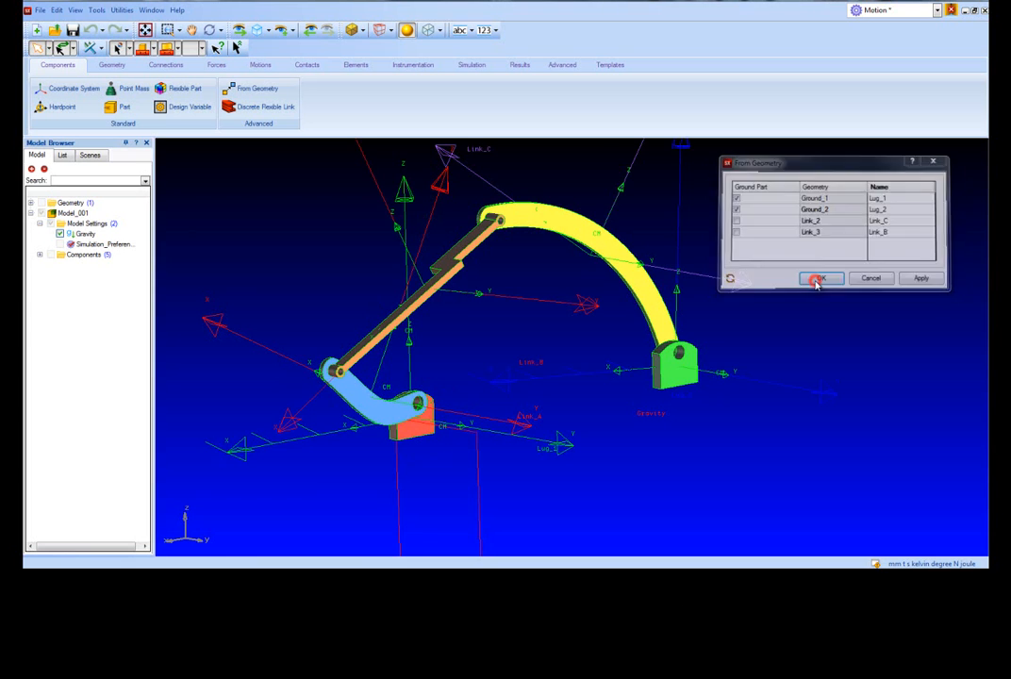
click(816, 278)
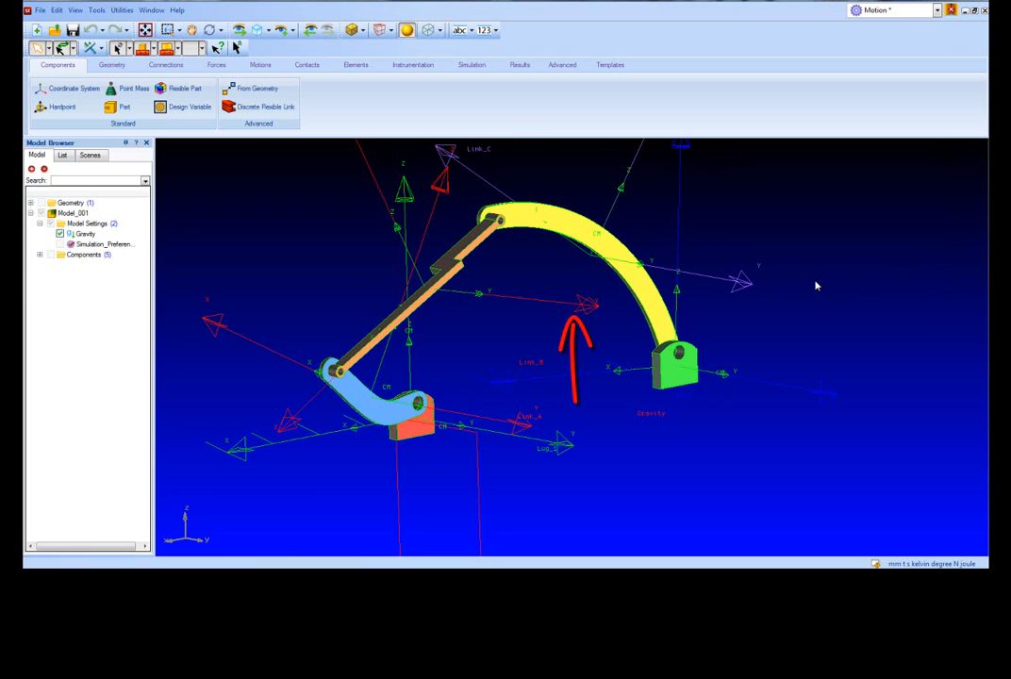
Expand the Components folder in the Model Browser to list the five parts
click(111, 64)
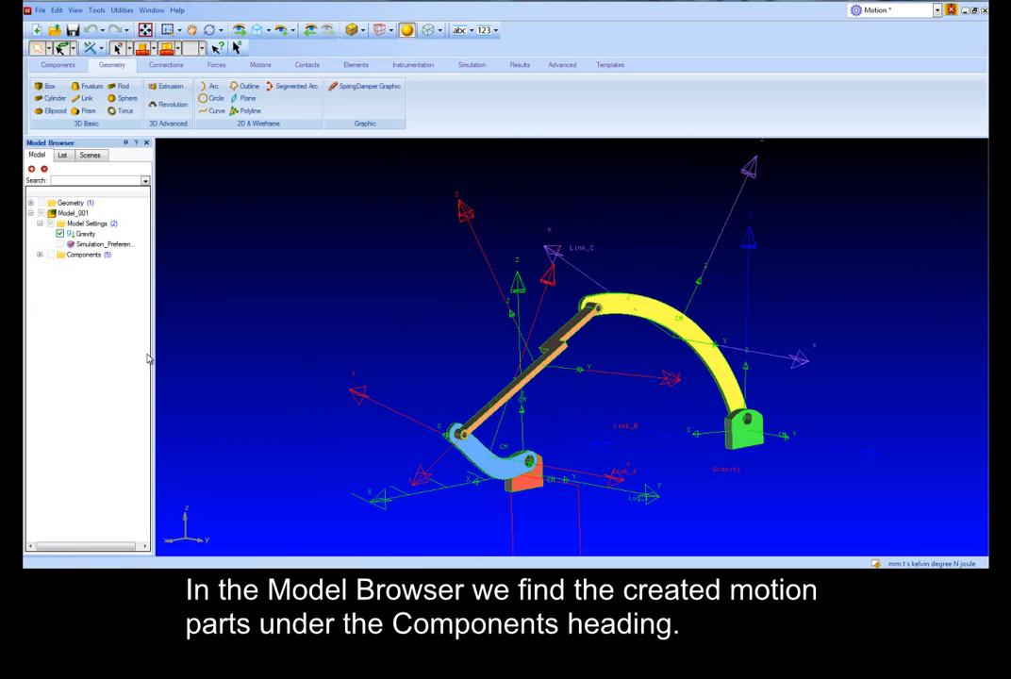
click(39, 255)
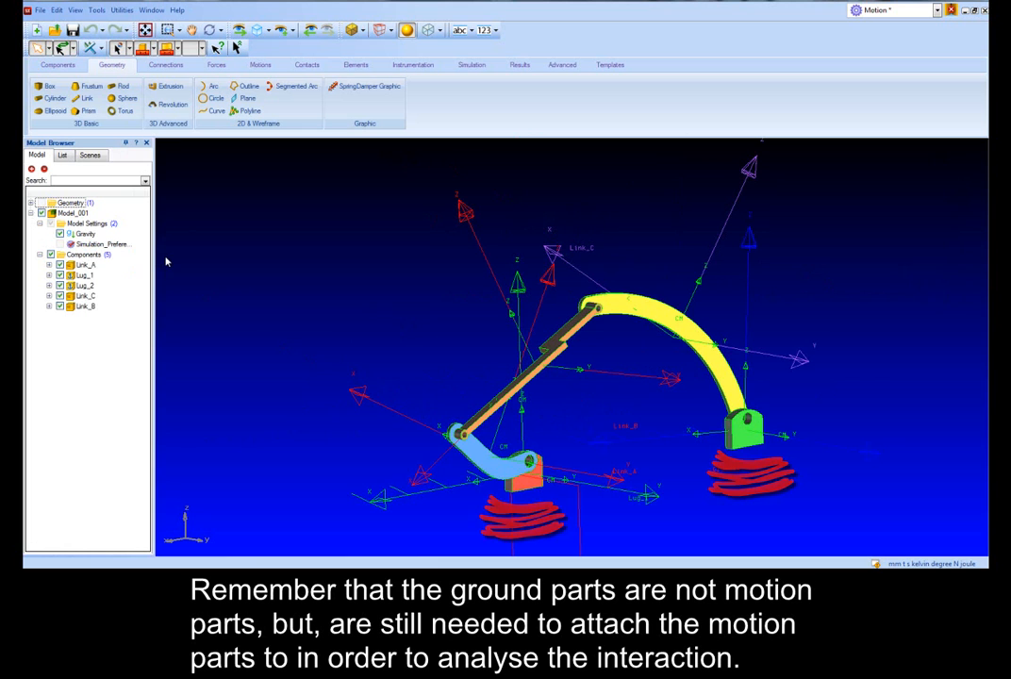
click(57, 64)
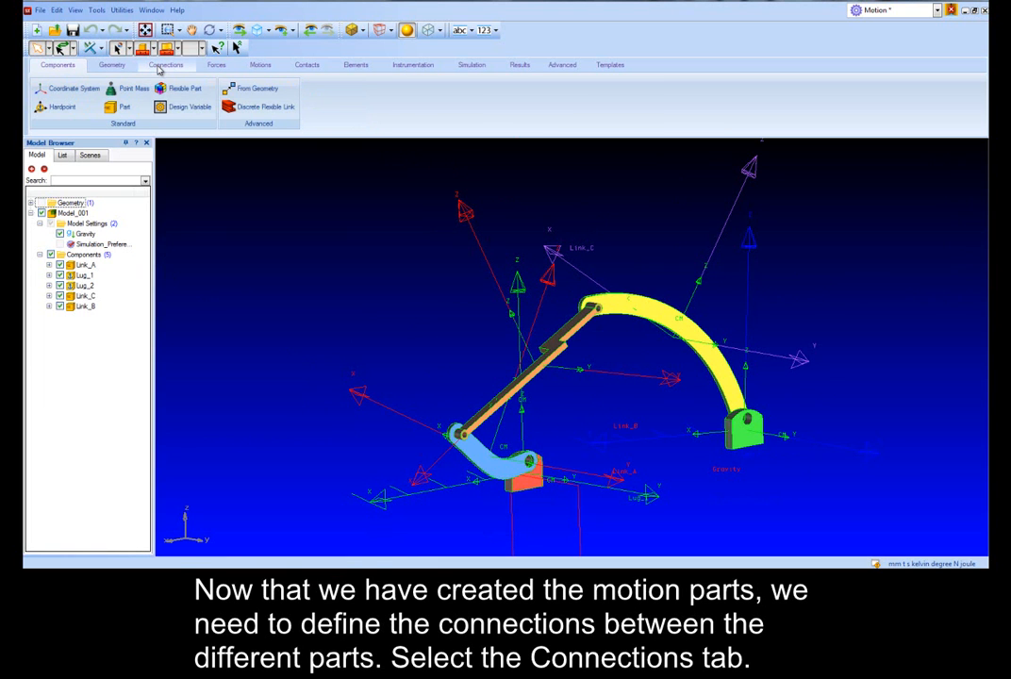
Start a revolute joint with Lug_1 as Part 1 and Link_A as Part 2
click(166, 64)
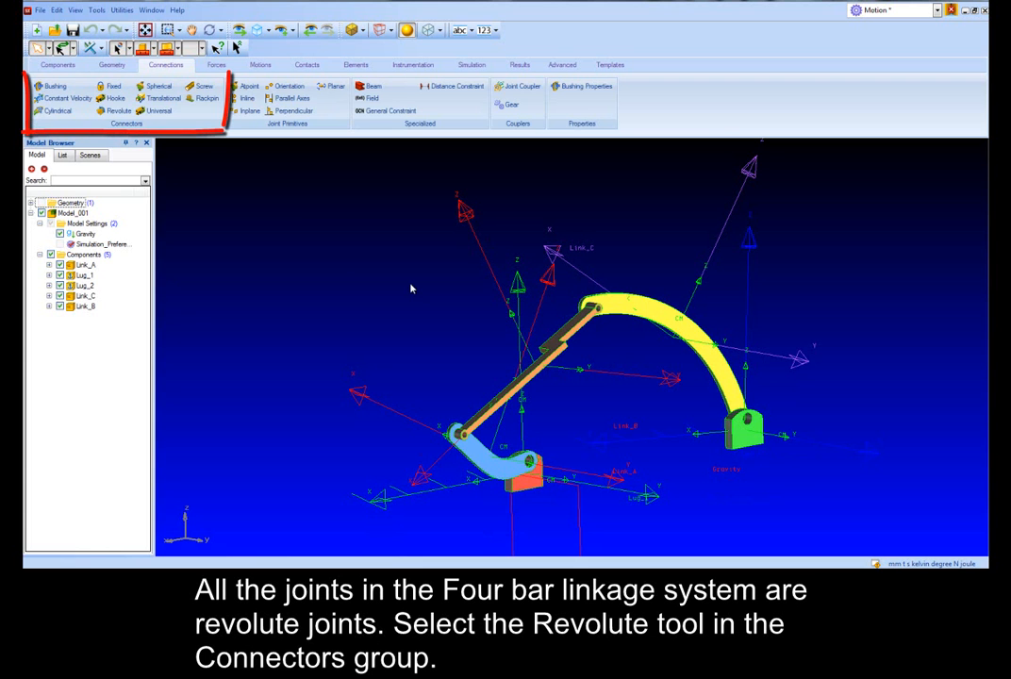
click(119, 110)
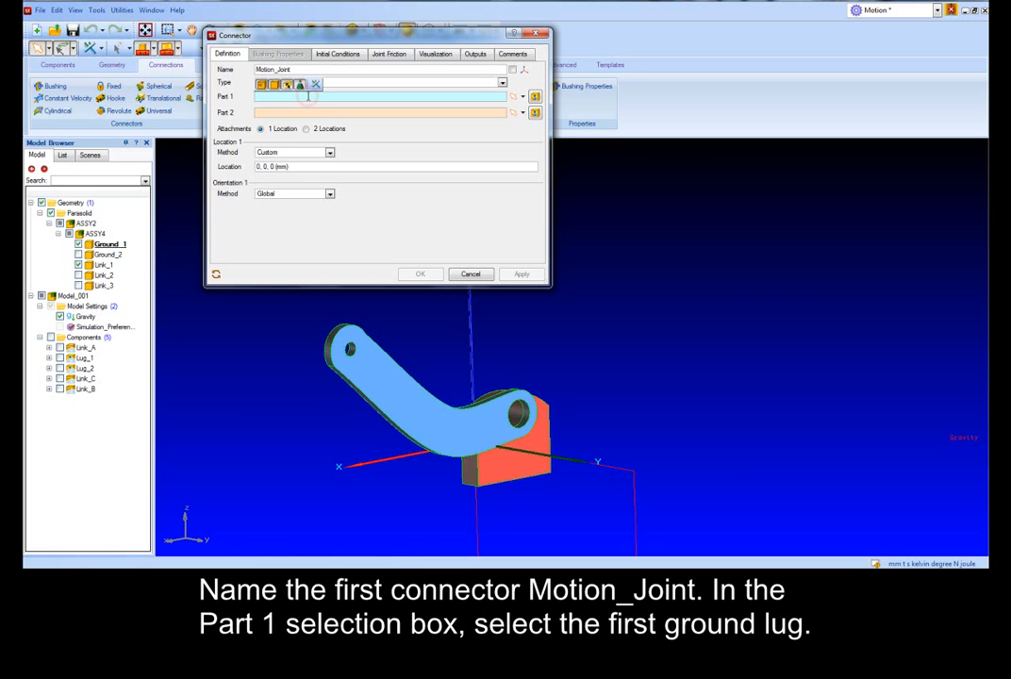
click(476, 460)
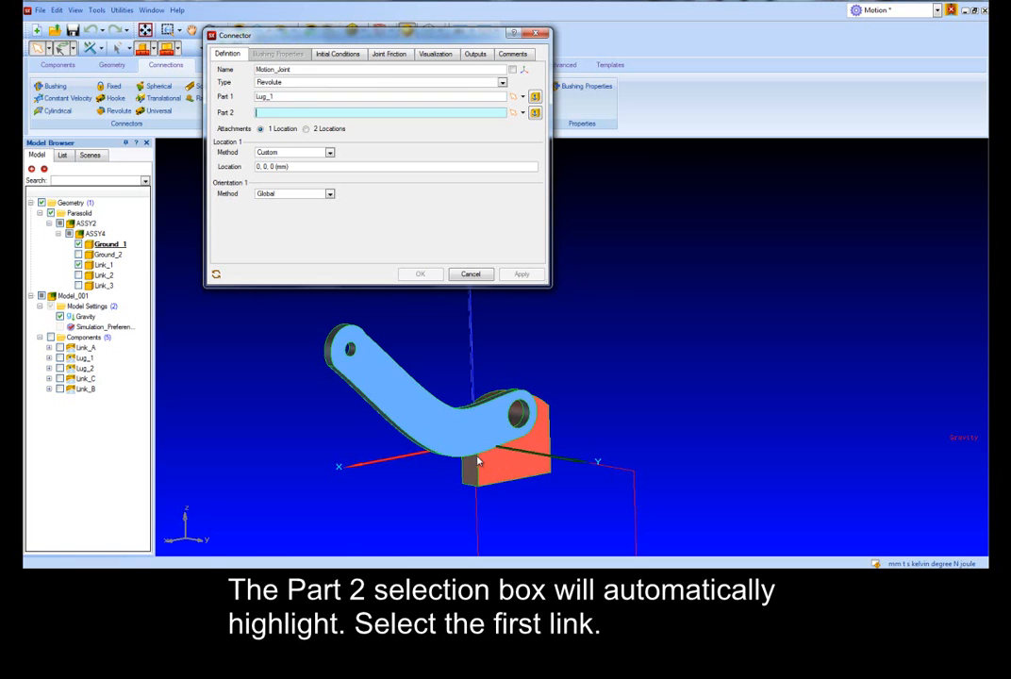
click(419, 423)
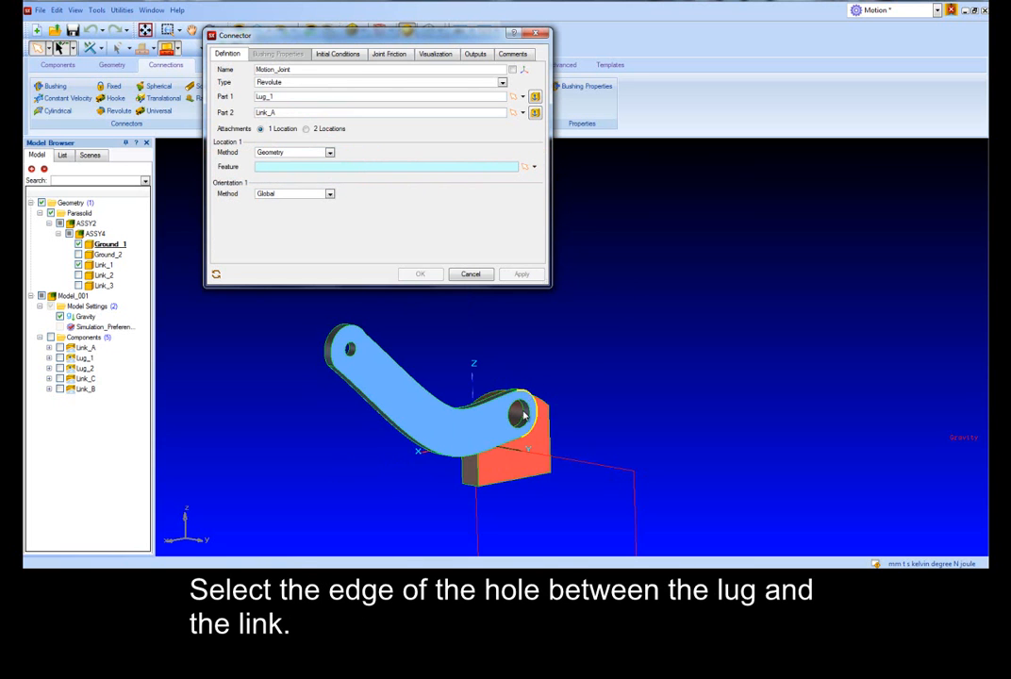
Place Motion_Joint at the hole edge, oriented Z-axis only along 0,1,0
click(521, 413)
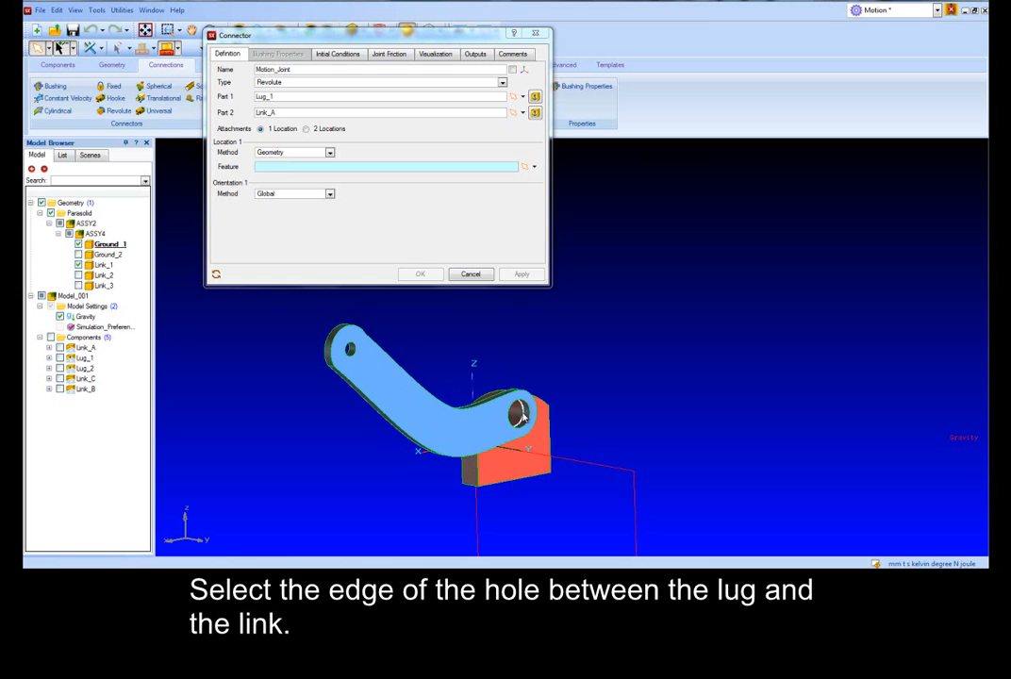
click(329, 193)
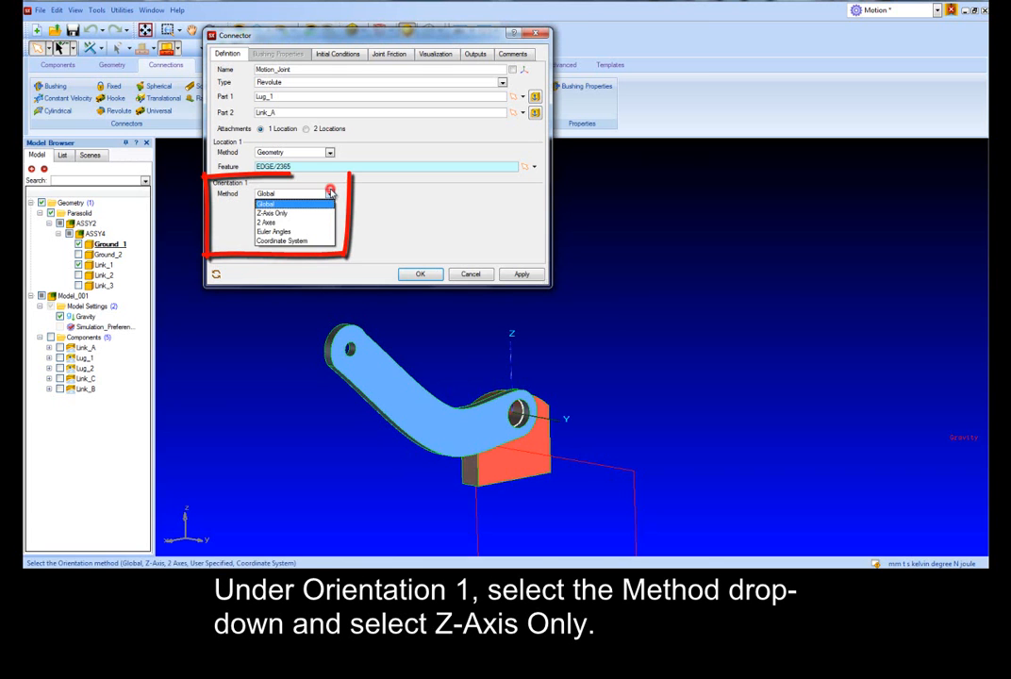
click(272, 212)
text(0)
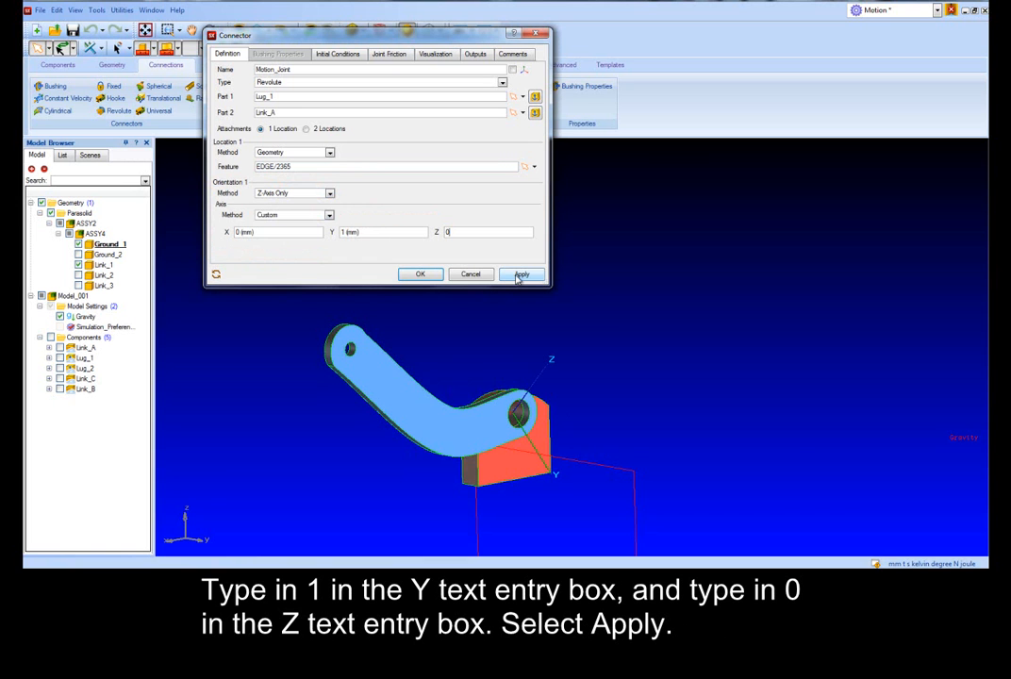
click(522, 273)
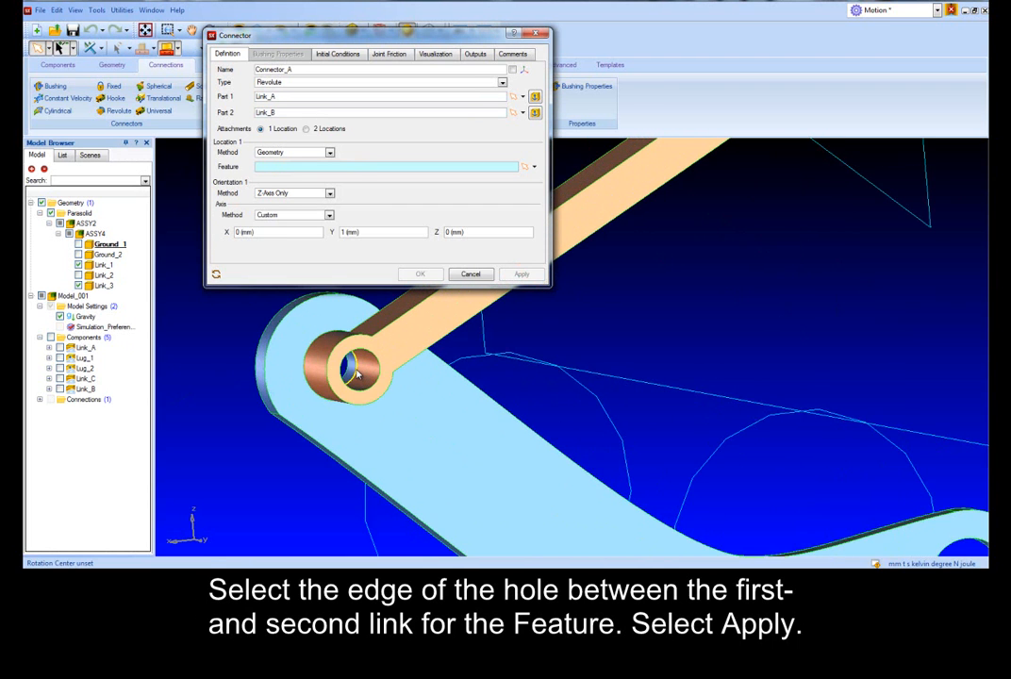
Create Connector_A between Link_A and Link_B at their shared hole edge
click(354, 373)
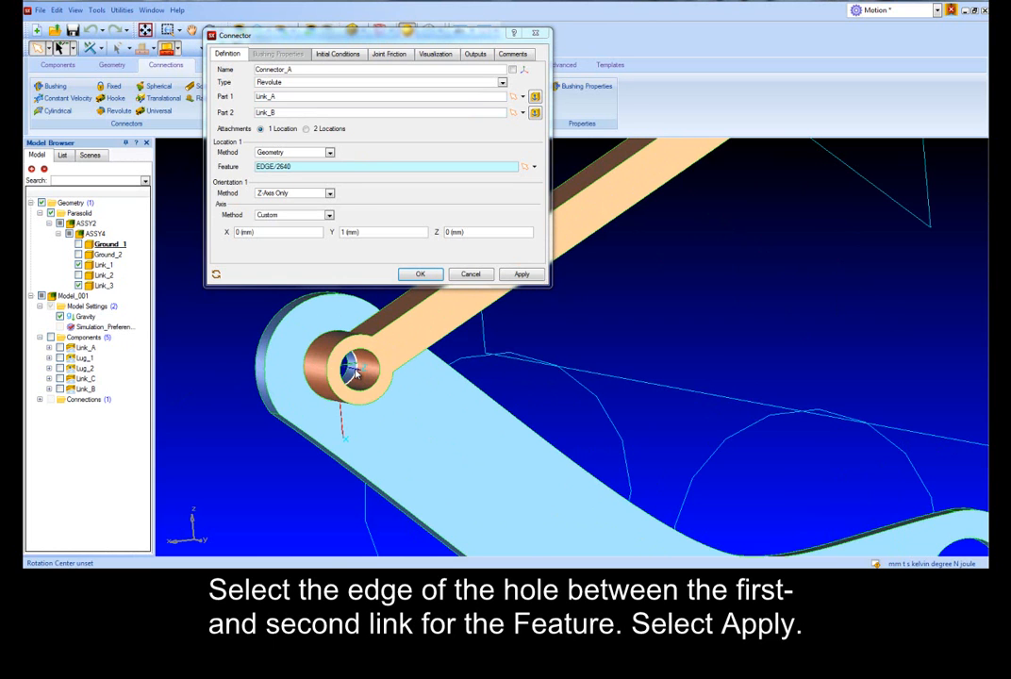
click(521, 273)
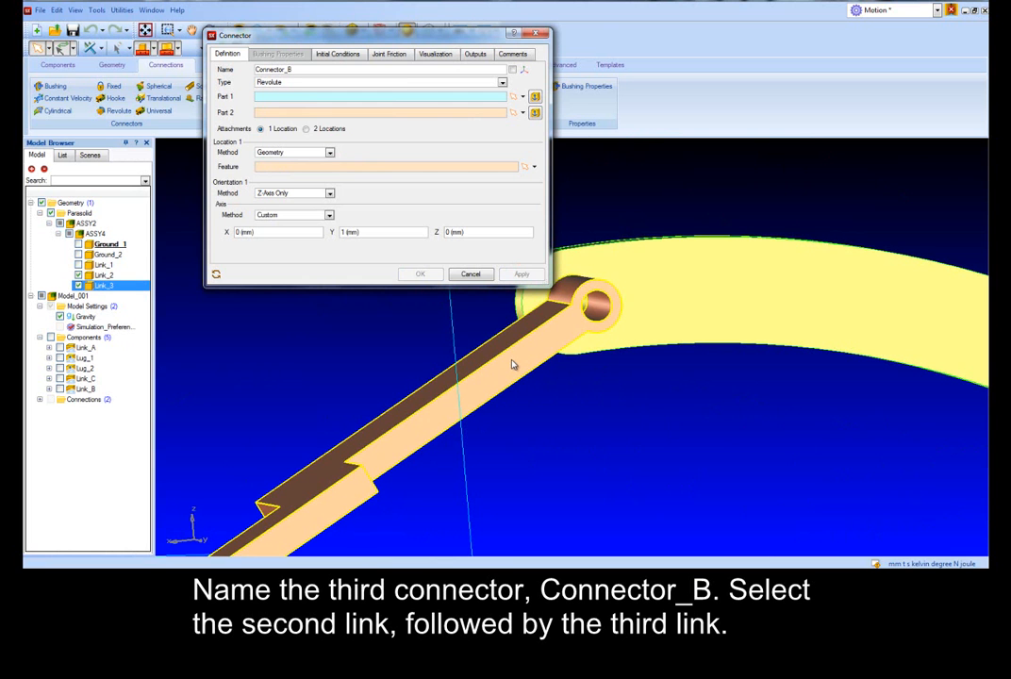
Create Connector_B between Link_B and Link_C at their shared hole edge
click(702, 305)
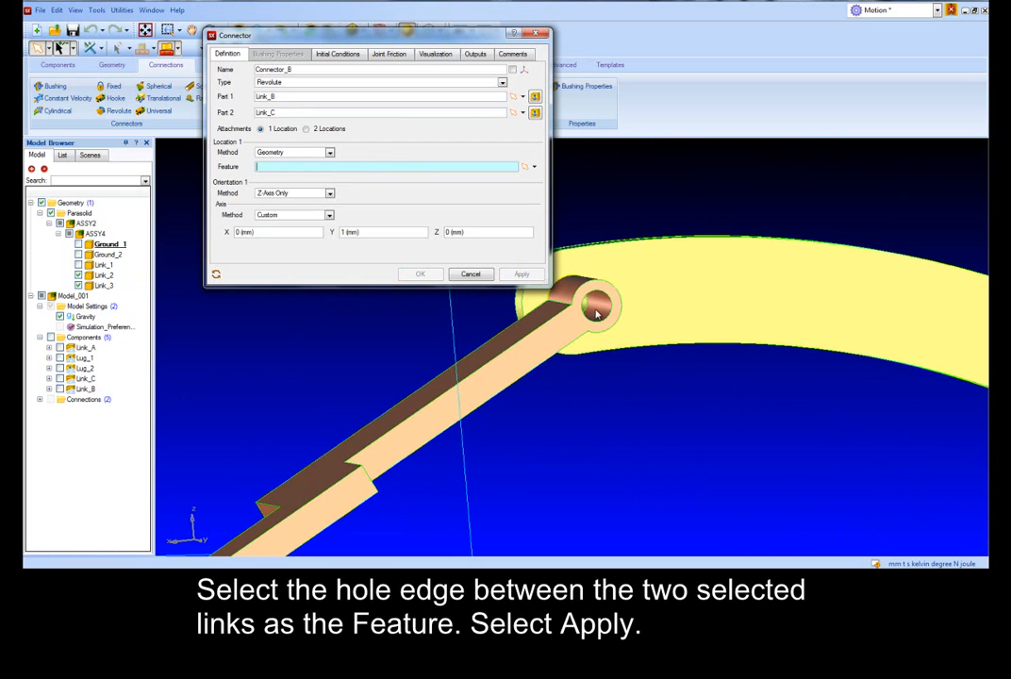
click(584, 312)
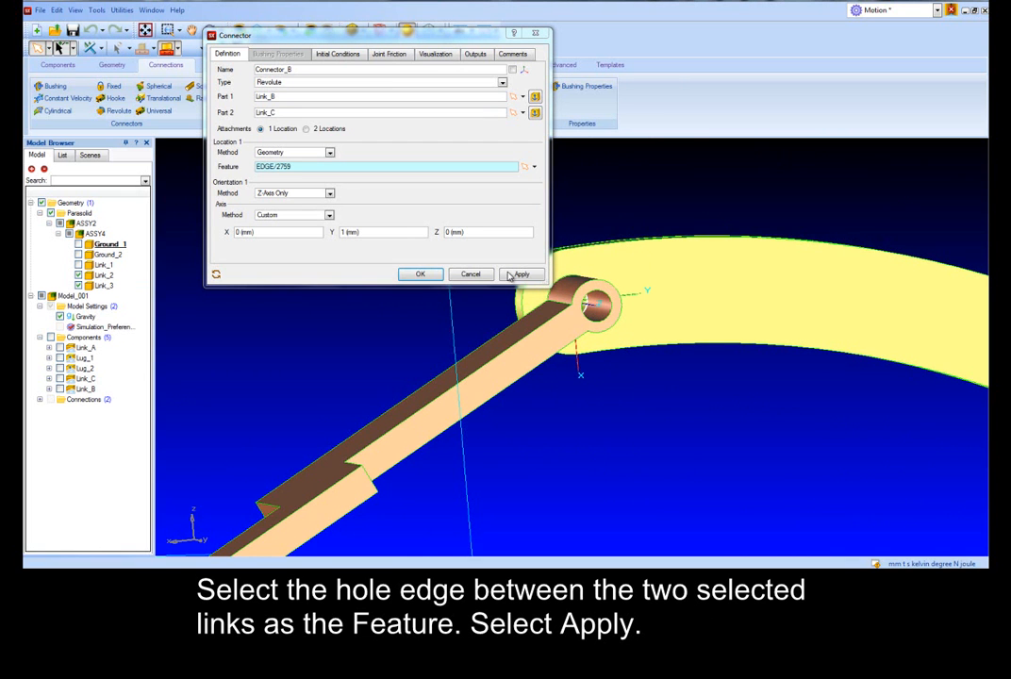
click(521, 274)
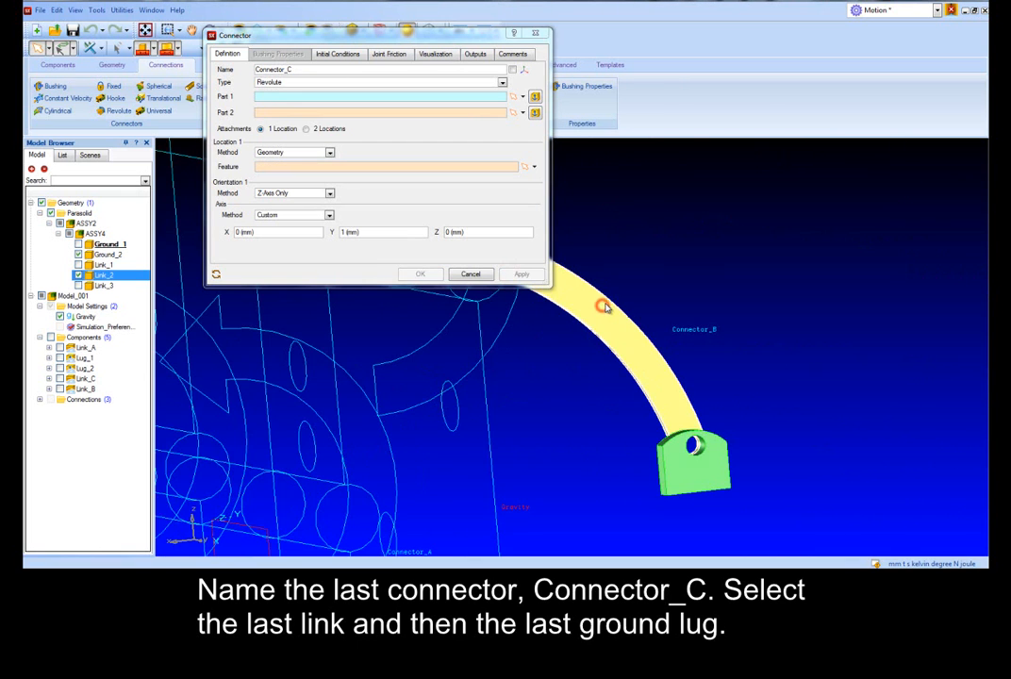
Create Connector_C joining Link_C to Lug_2 at the lug hole edge
click(693, 471)
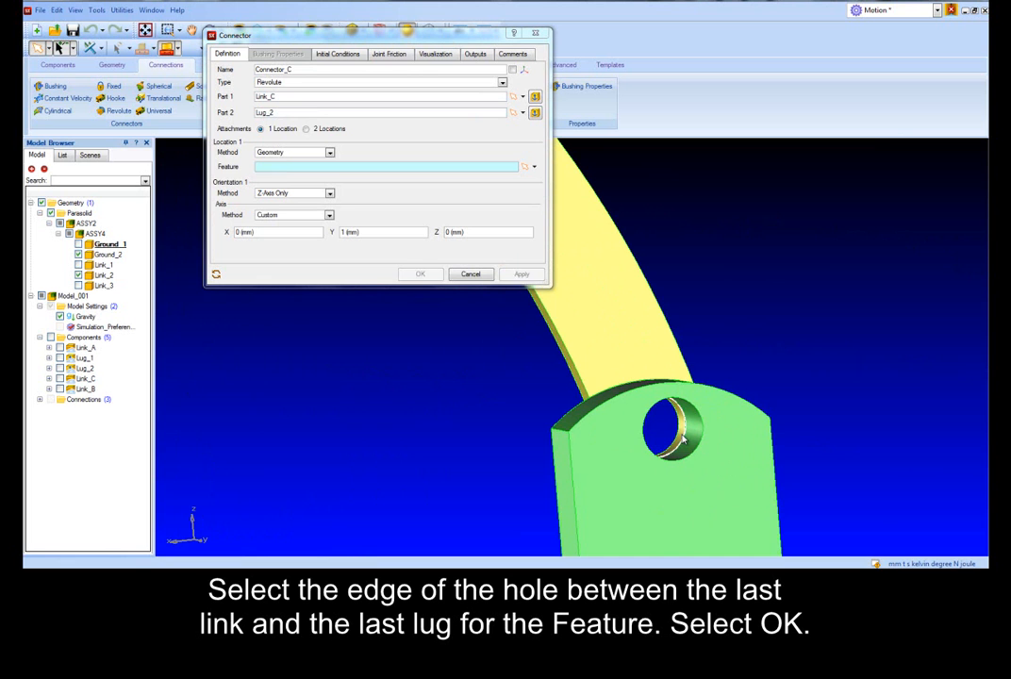
click(672, 433)
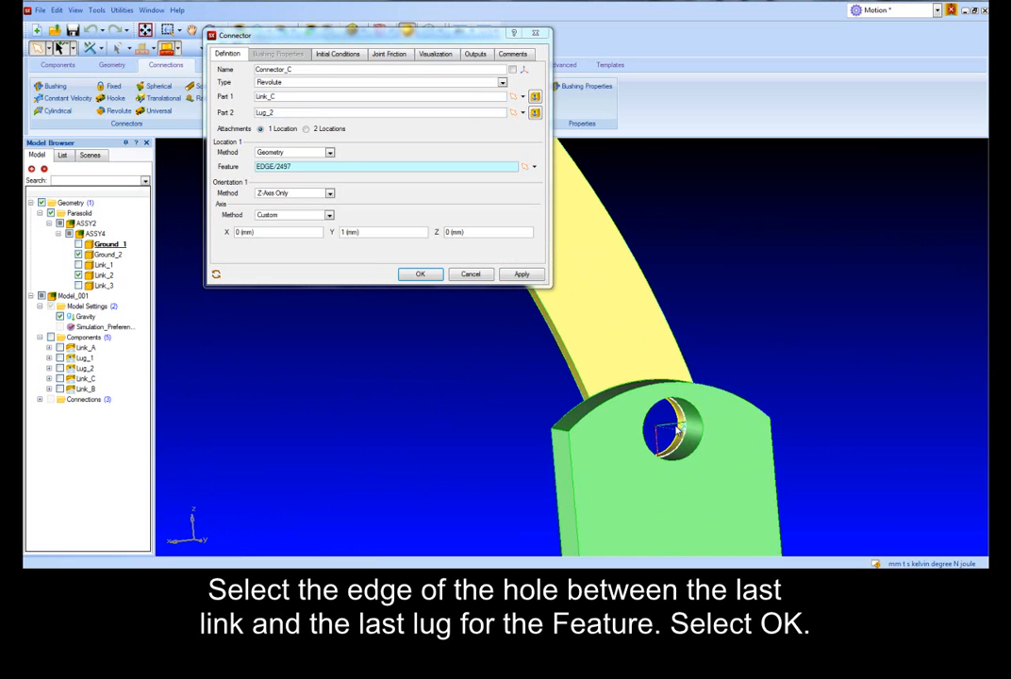
click(419, 274)
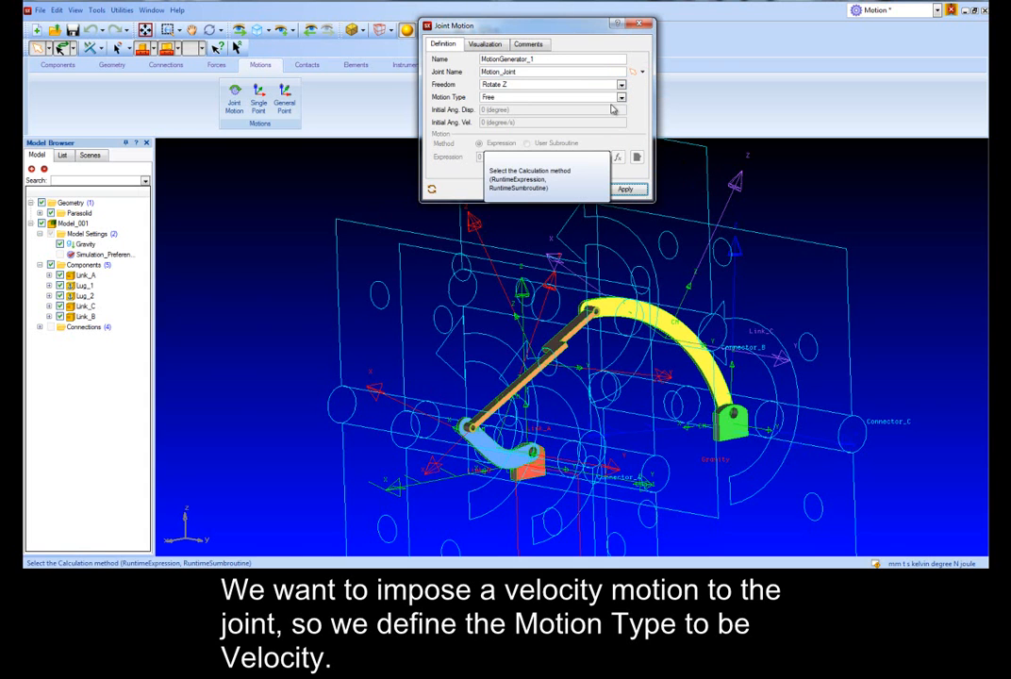
Add MotionGenerator_1 on Motion_Joint: Rotate Z velocity, expression 90d
click(620, 97)
text(90d)
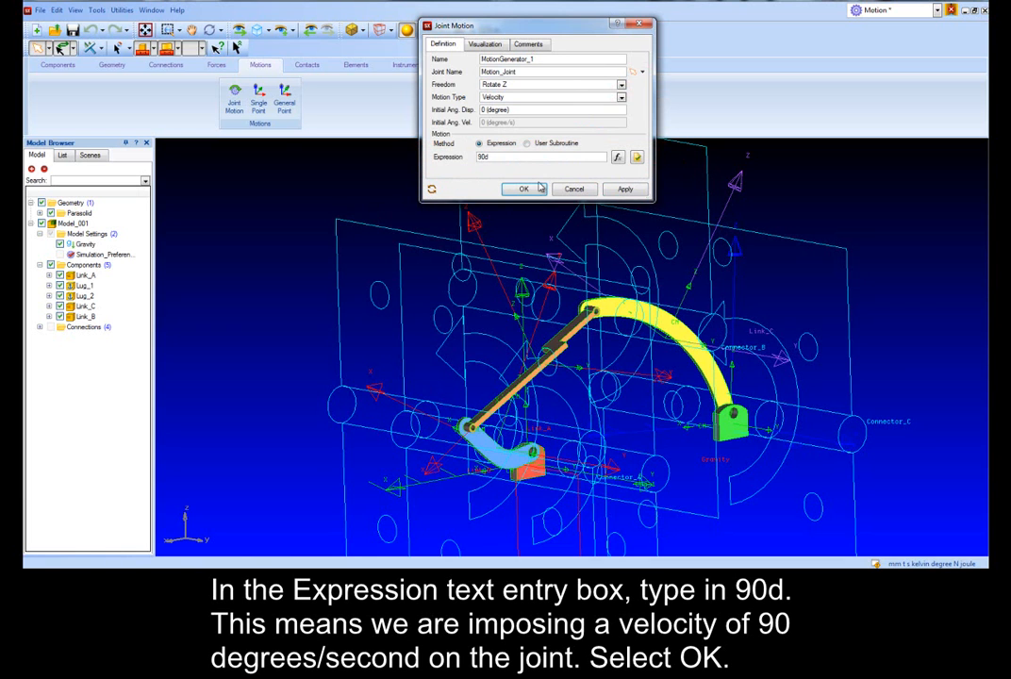
click(523, 189)
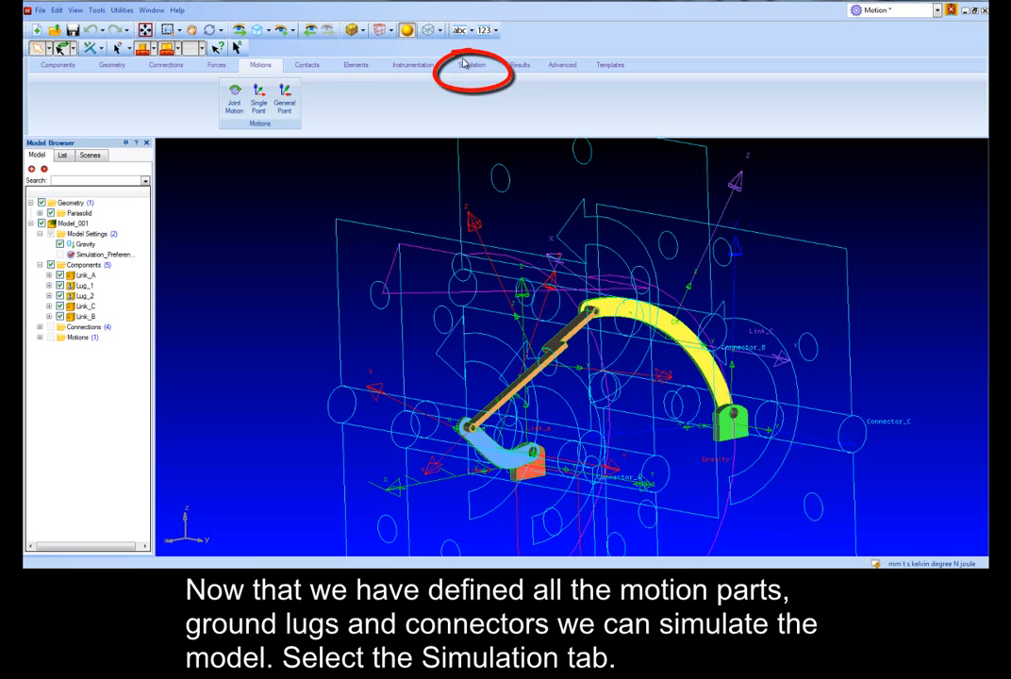
Create the Rigid_Sim transient job (4 s, 200 steps) with animation enabled, and start it
click(471, 64)
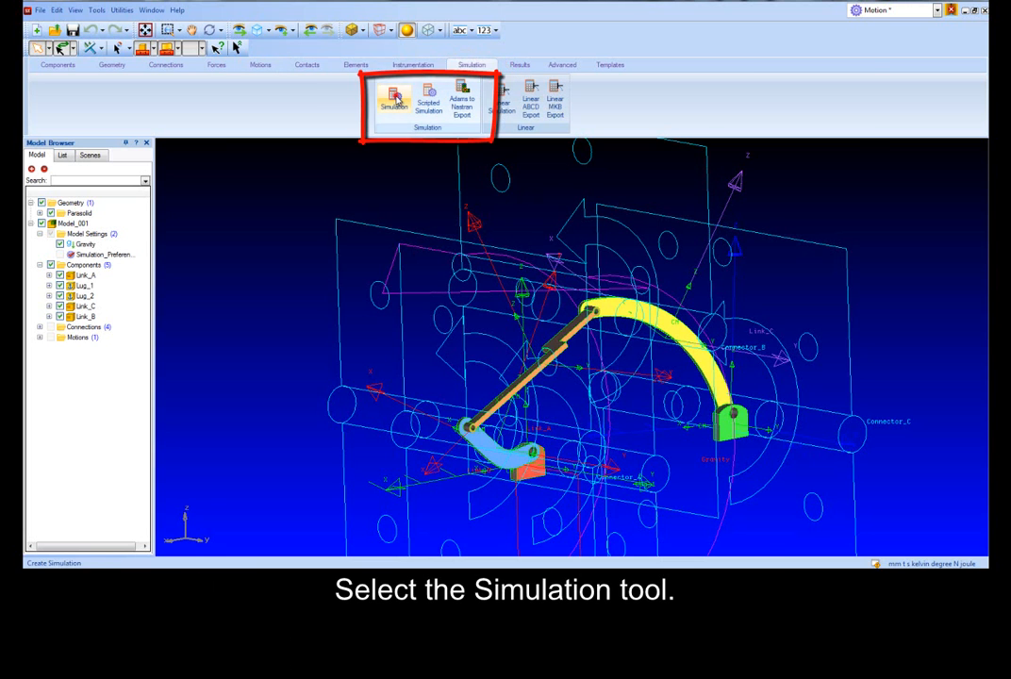
click(393, 99)
text(Rigid_Sim)
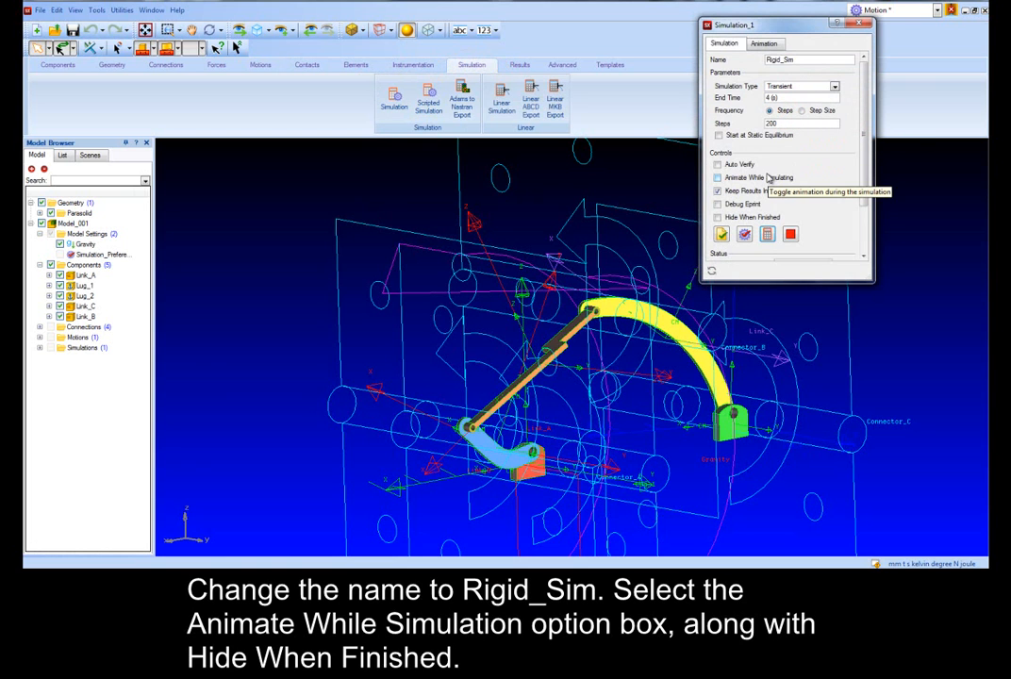
click(717, 178)
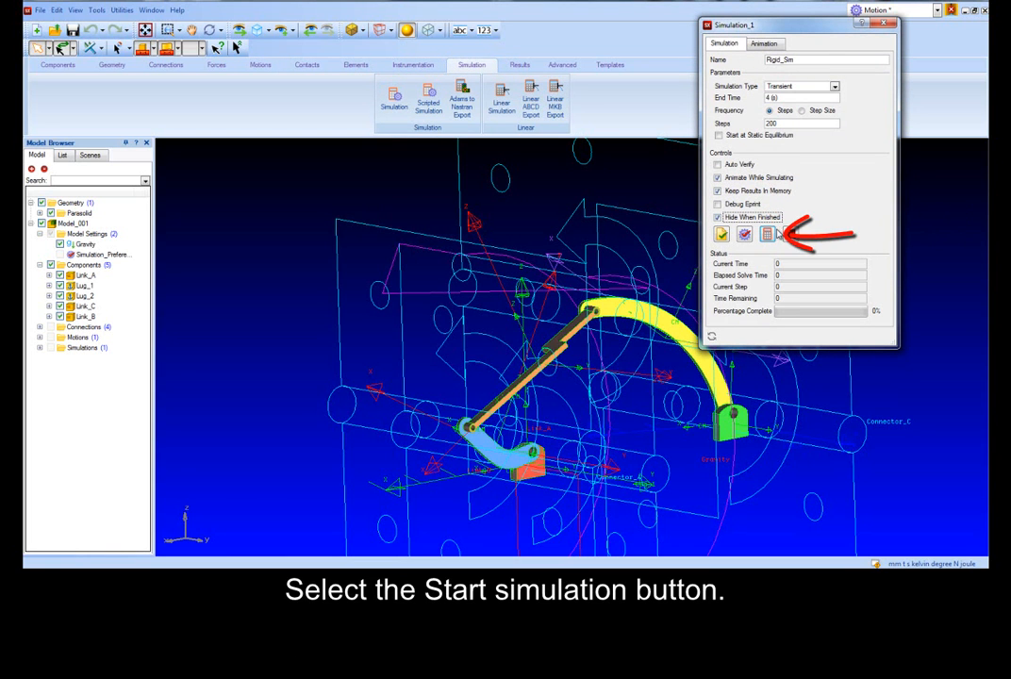
click(790, 234)
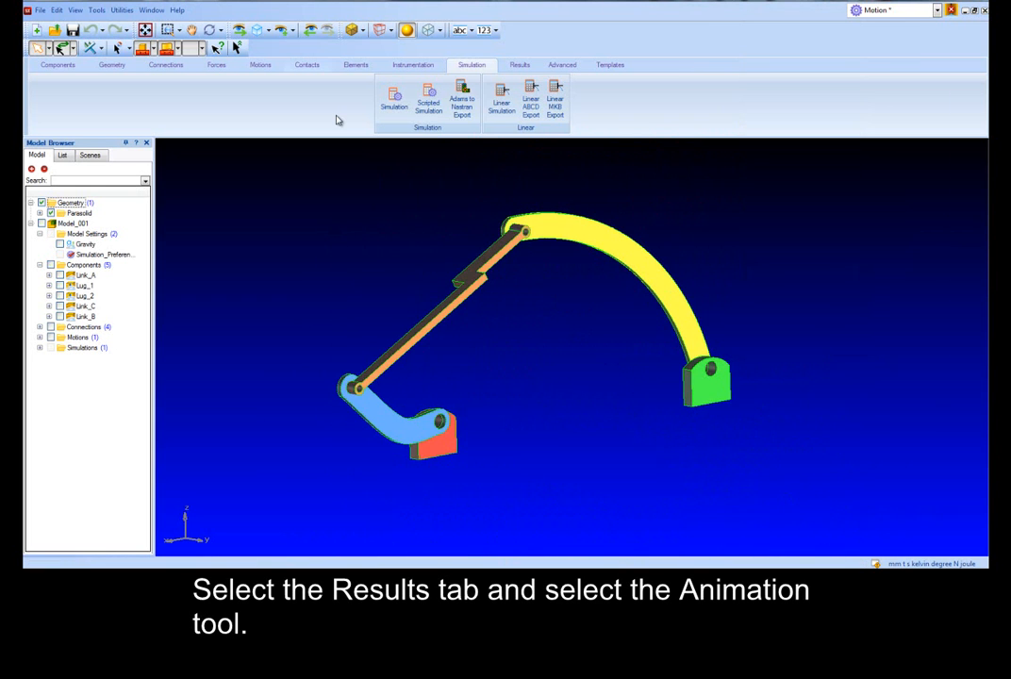
Play the Rigid_Sim_Run results animation, then close the animation player
click(519, 65)
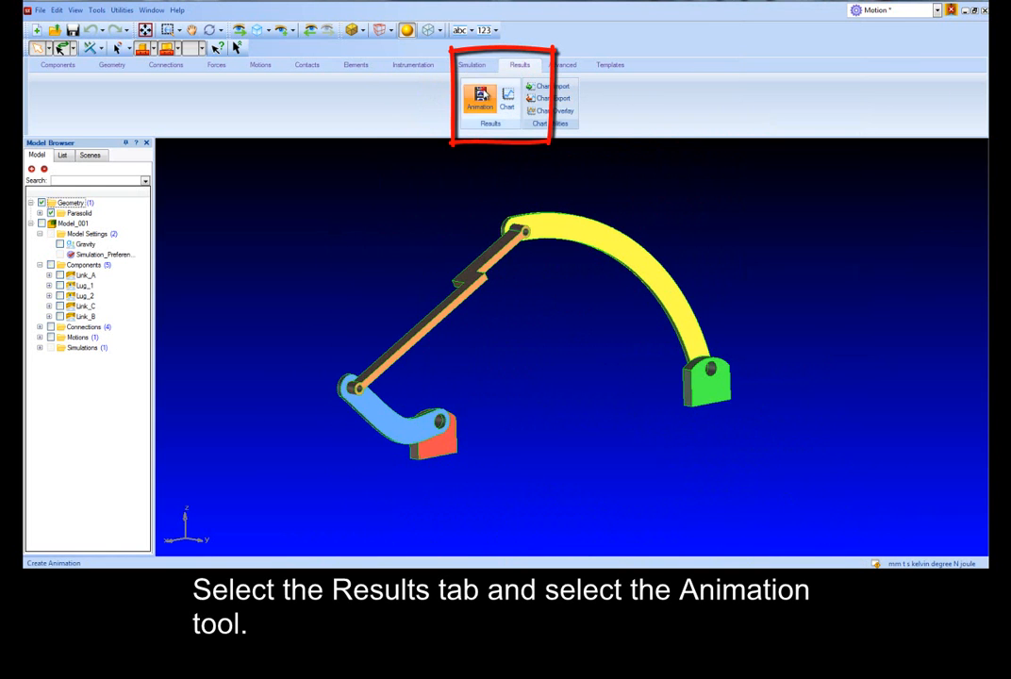
click(479, 98)
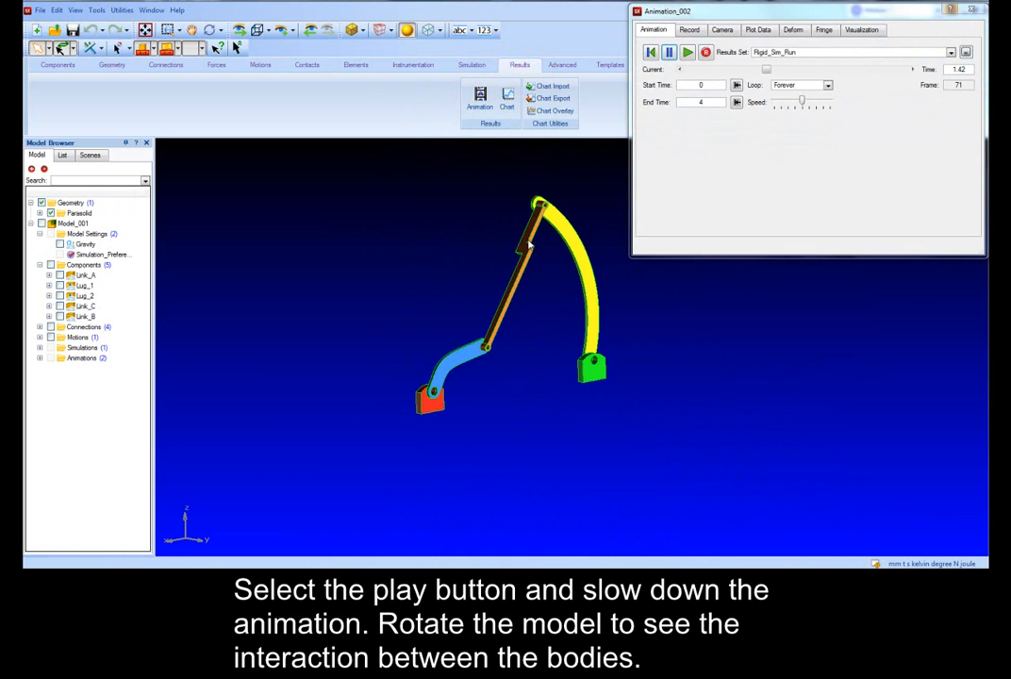
click(687, 52)
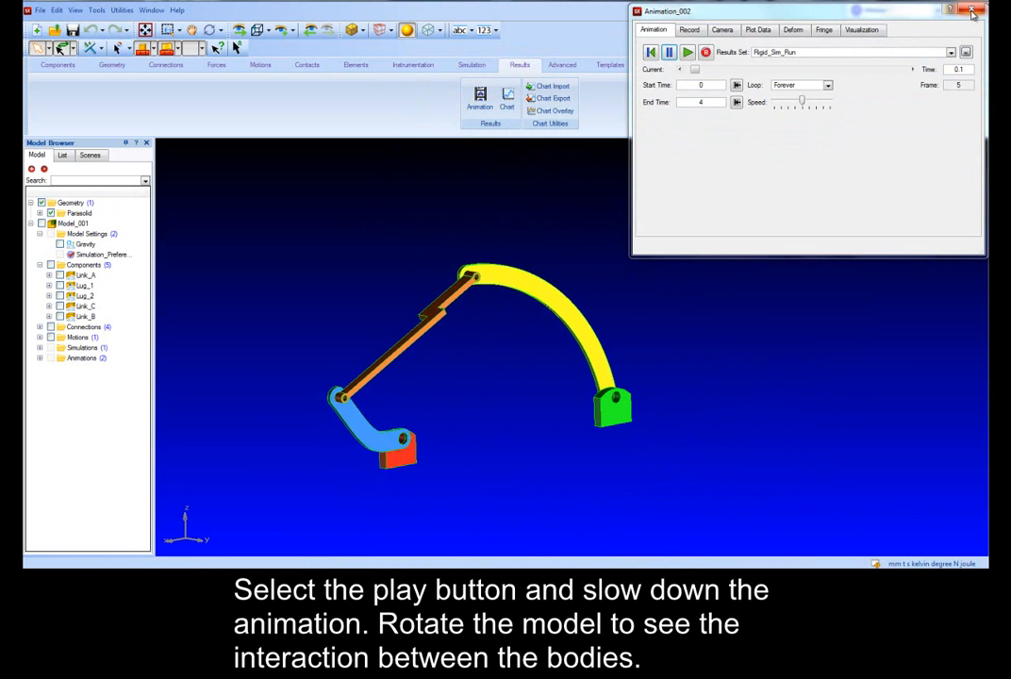
click(972, 11)
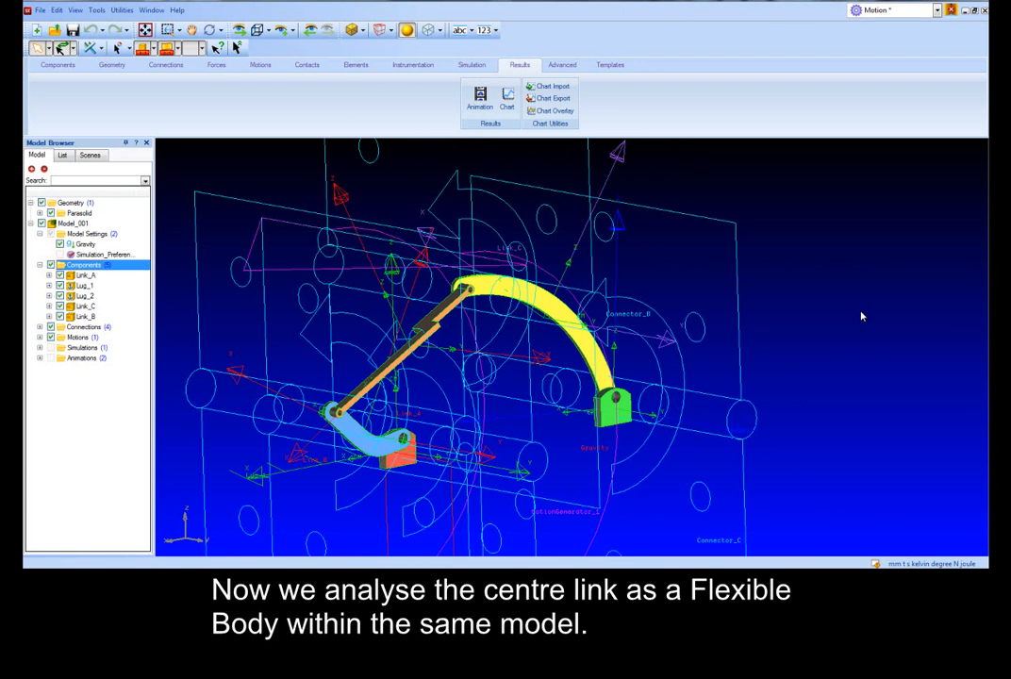
In Link_B's part properties, set load-bearing faces for Connector_A and Connector_B
click(85, 295)
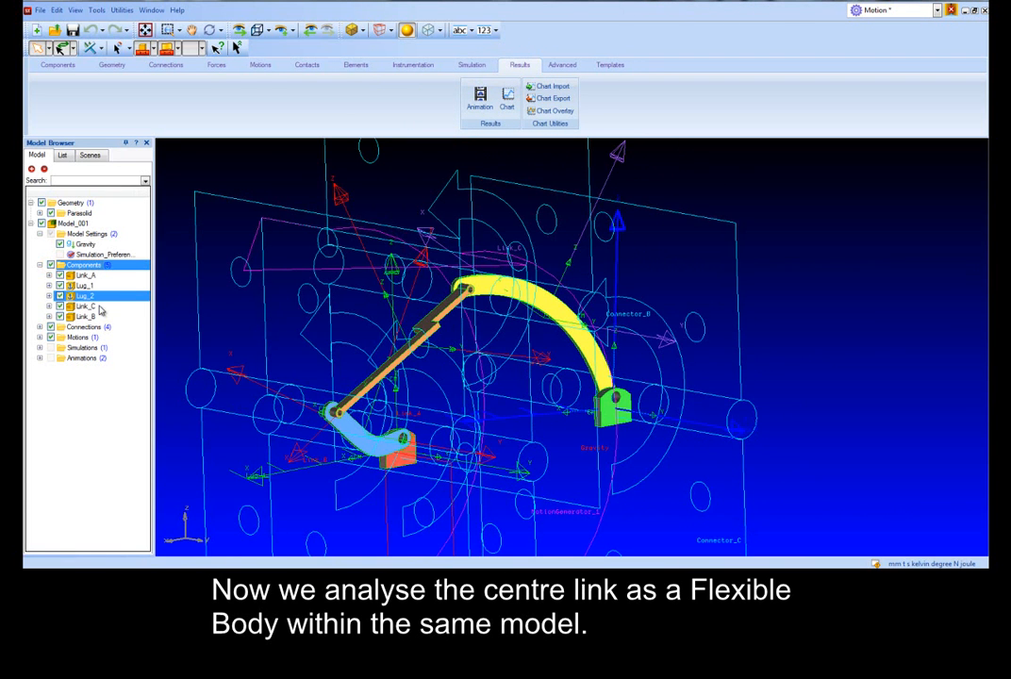
right_click(85, 315)
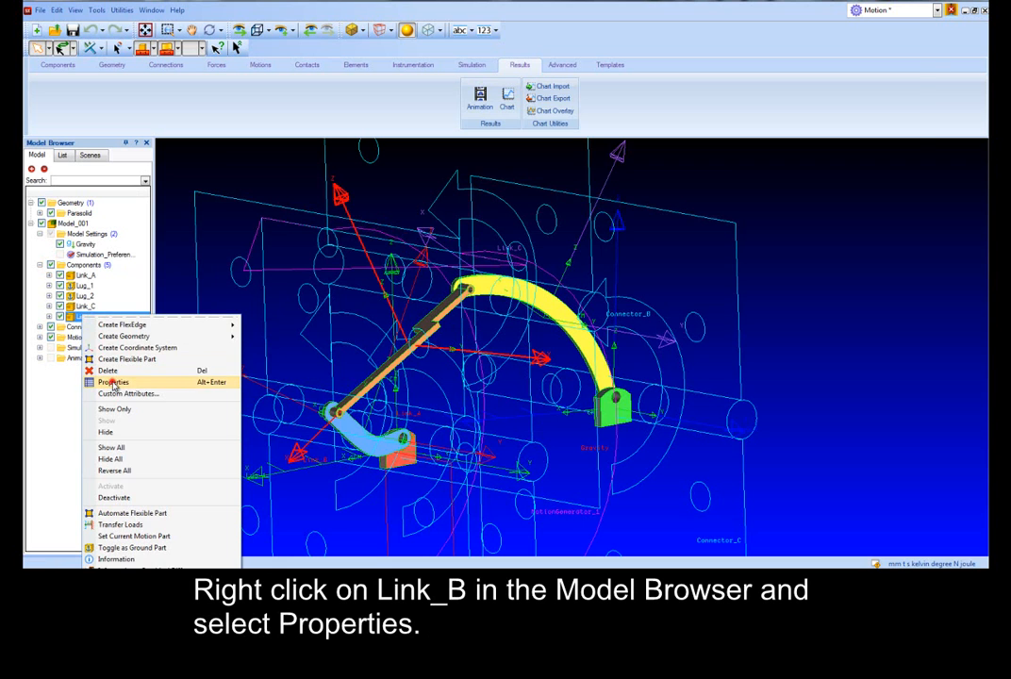
click(112, 382)
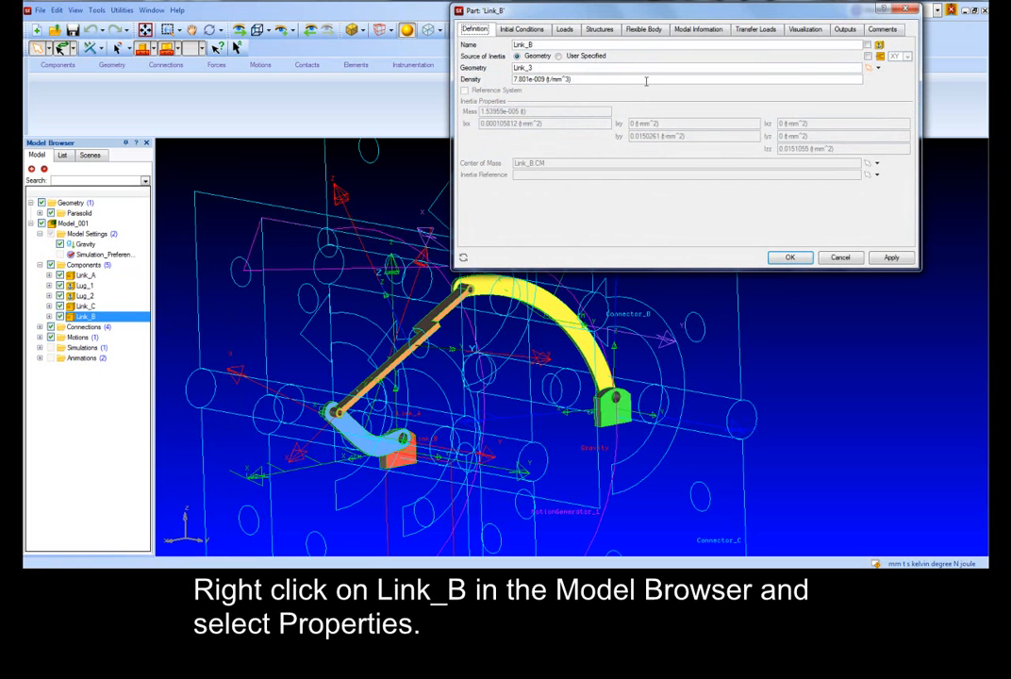
click(564, 30)
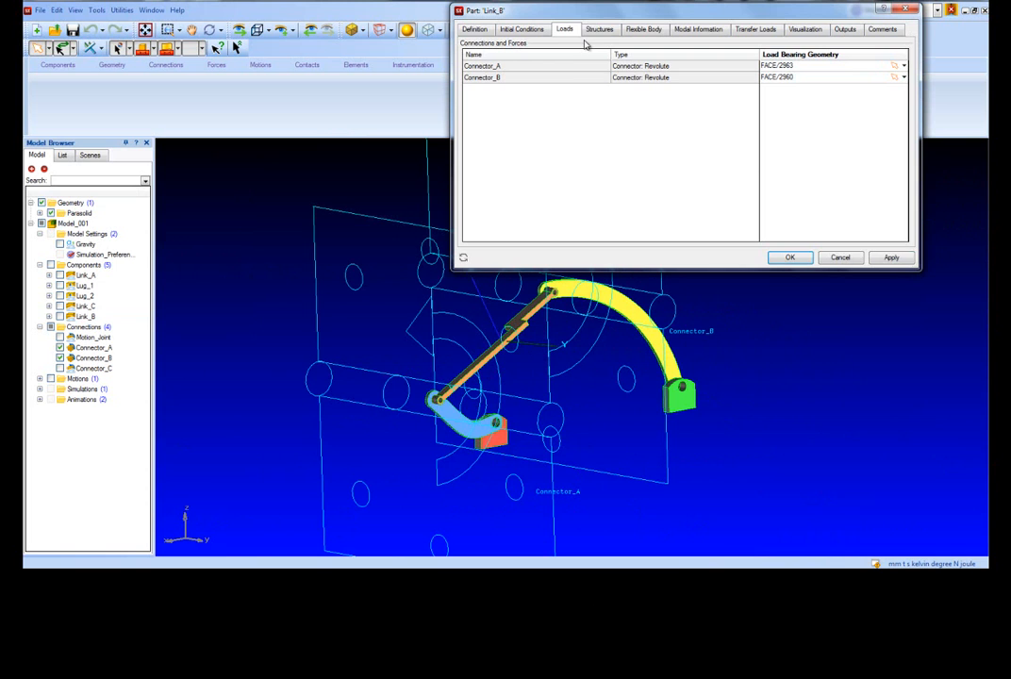
click(600, 29)
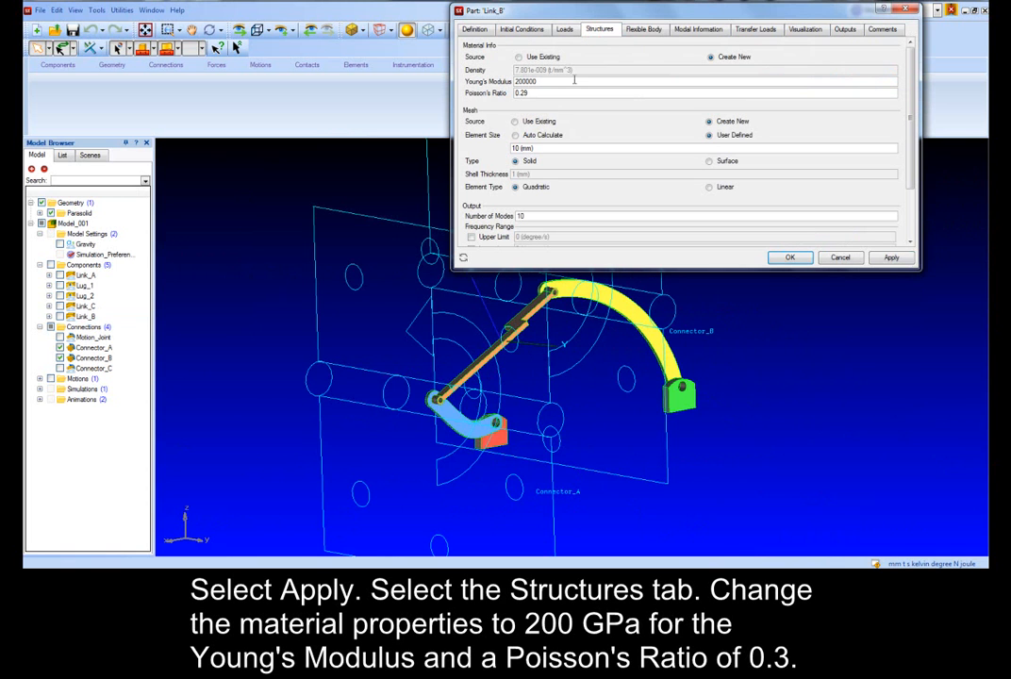
Give Link_B Young's modulus 200000, Poisson 0.3, 3 mm mesh with Automate, and apply
click(559, 92)
text(0.)
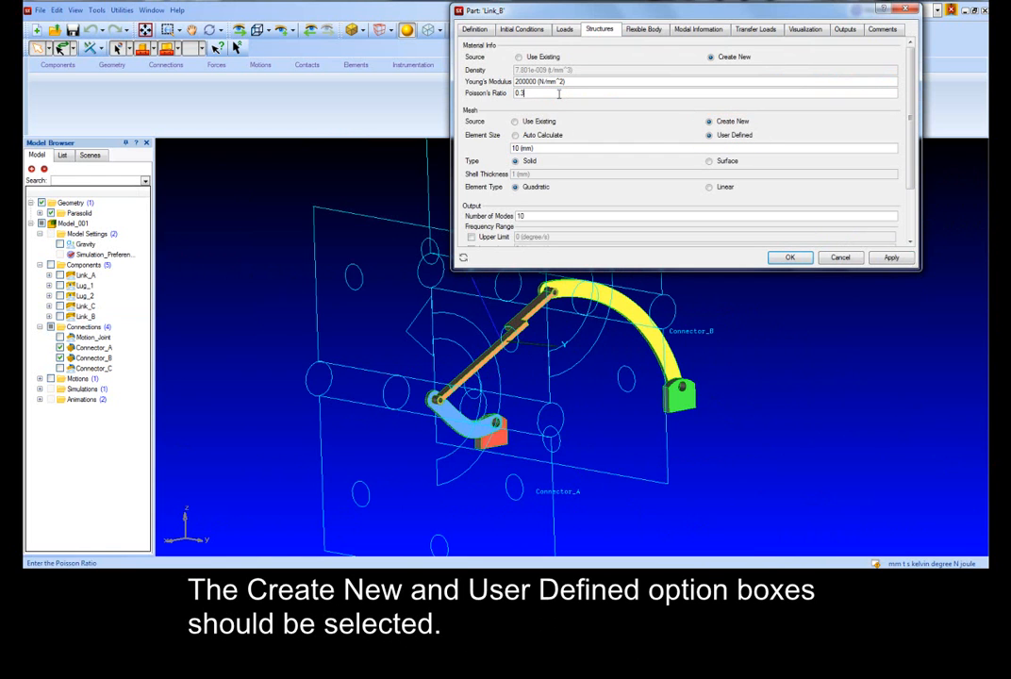
text(3)
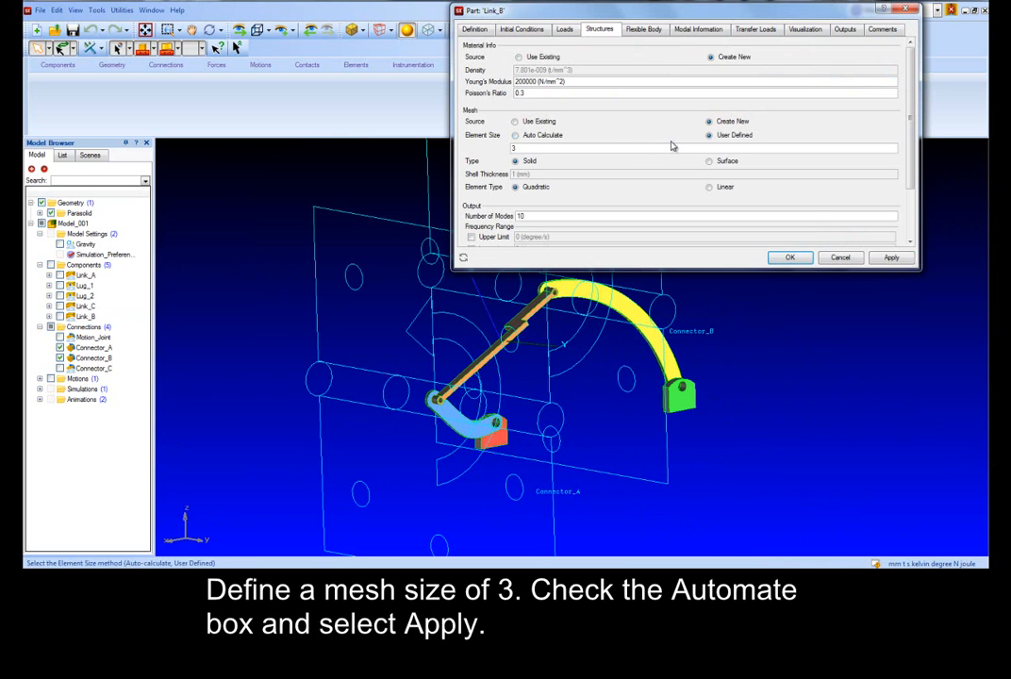
click(890, 363)
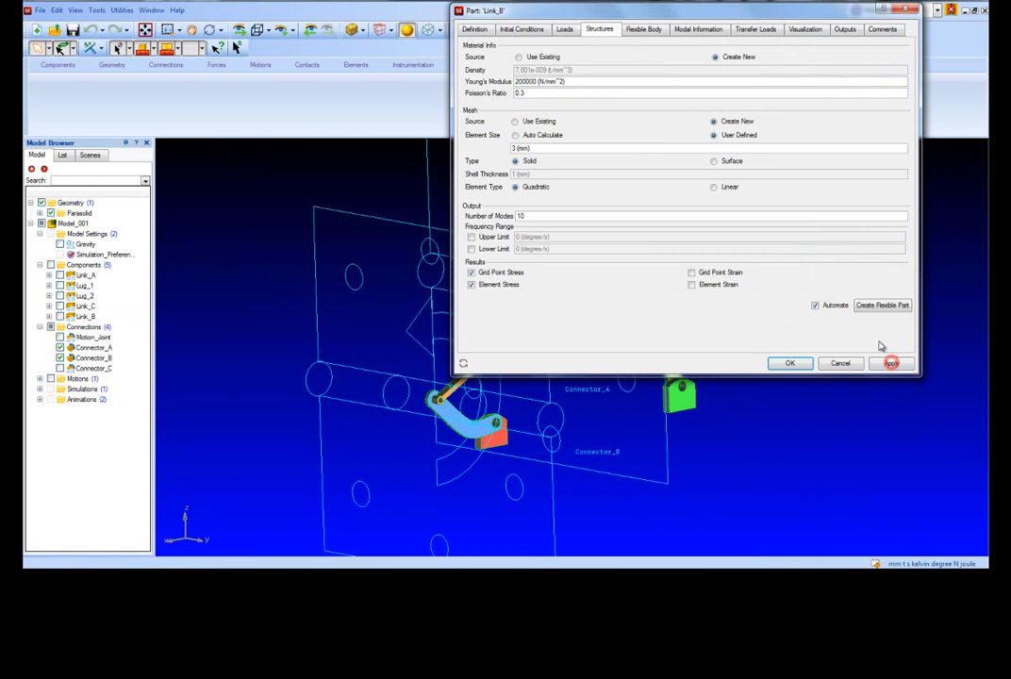
click(891, 363)
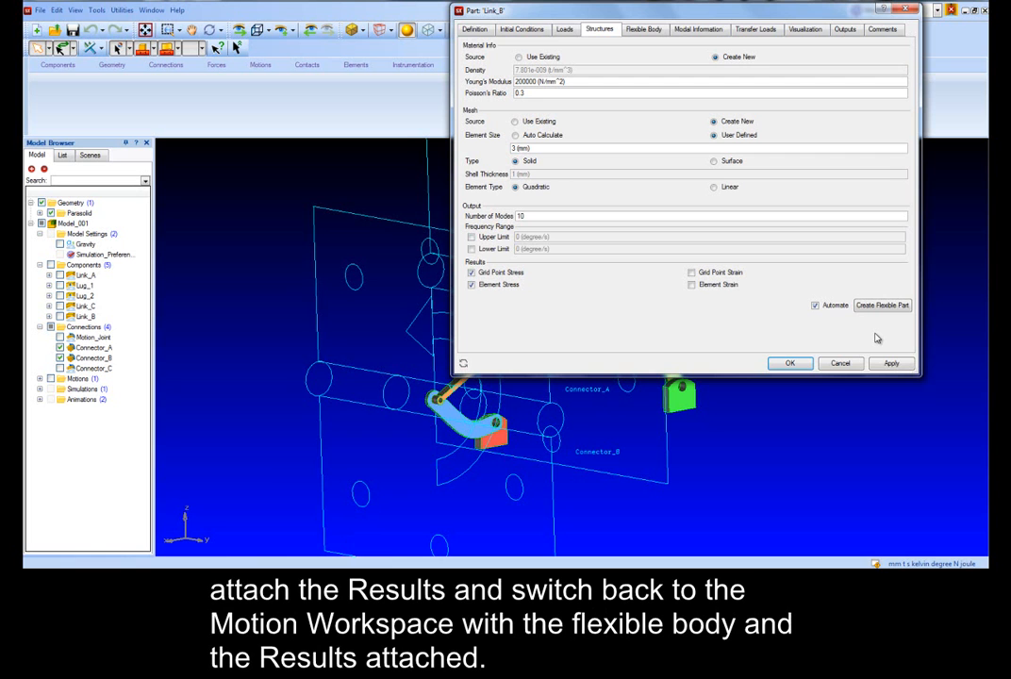
mouse_move(882, 305)
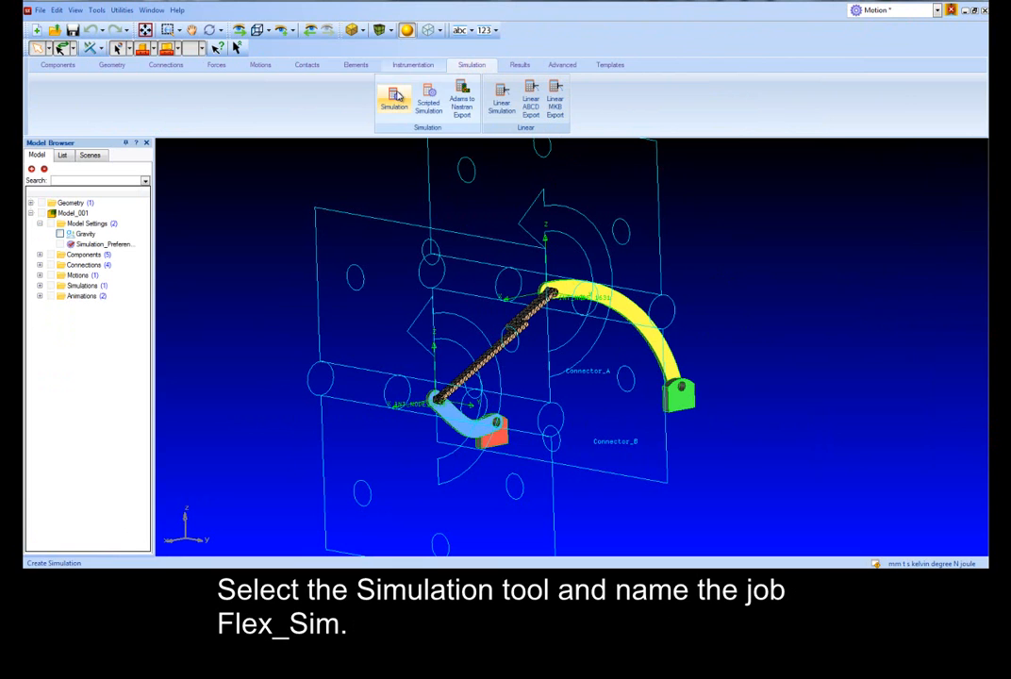
Run the Flex_Sim transient simulation with Animate While Simulating enabled
click(394, 99)
text(Flex_Sim)
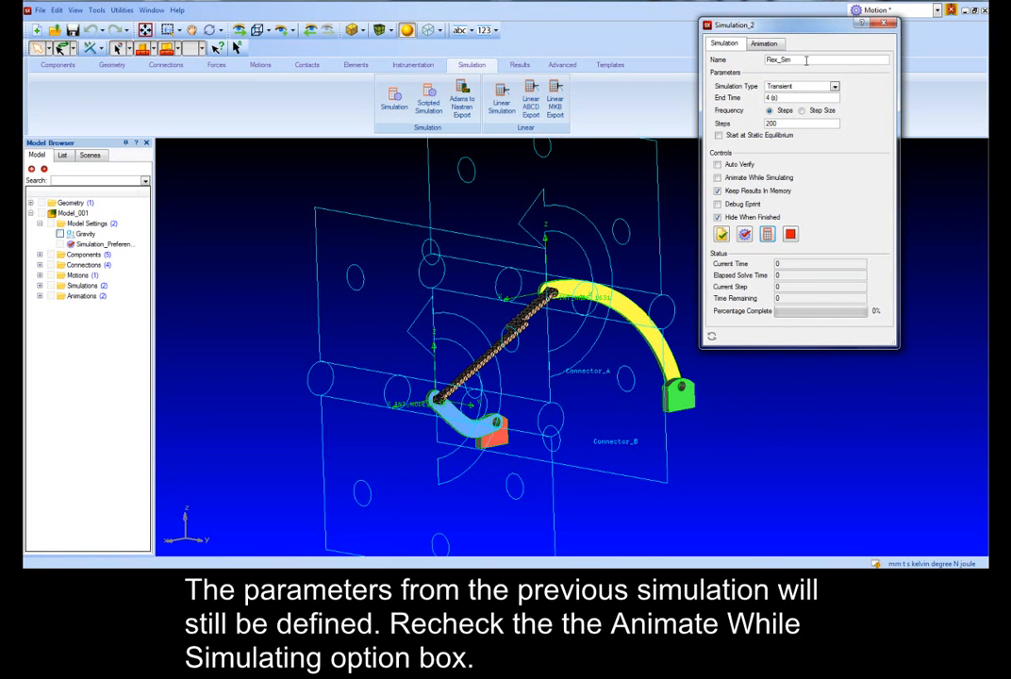
click(718, 177)
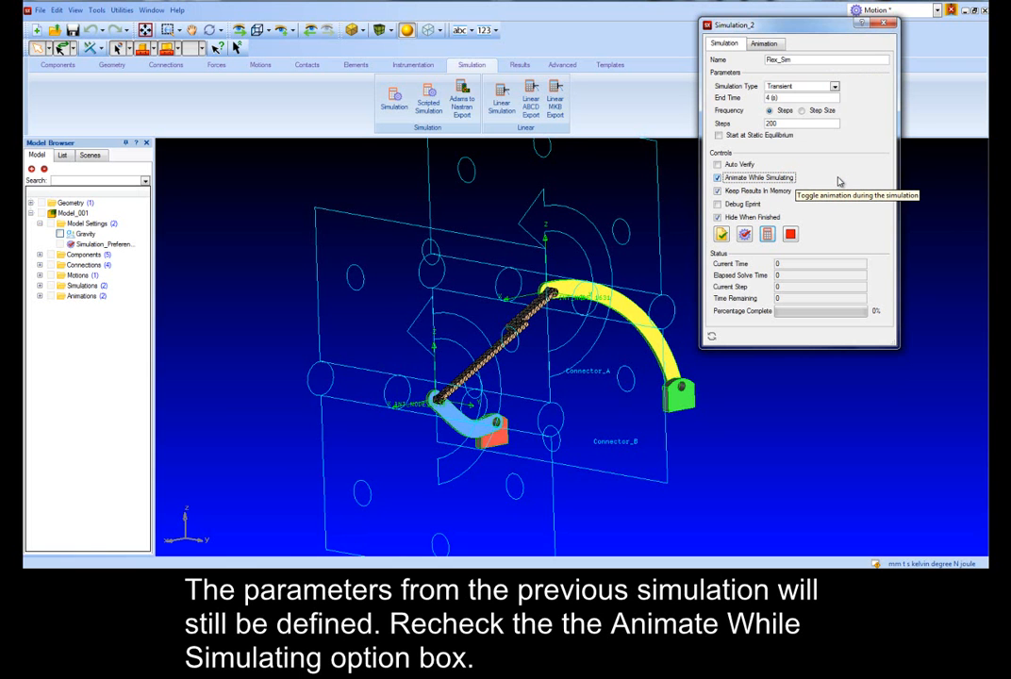
click(720, 234)
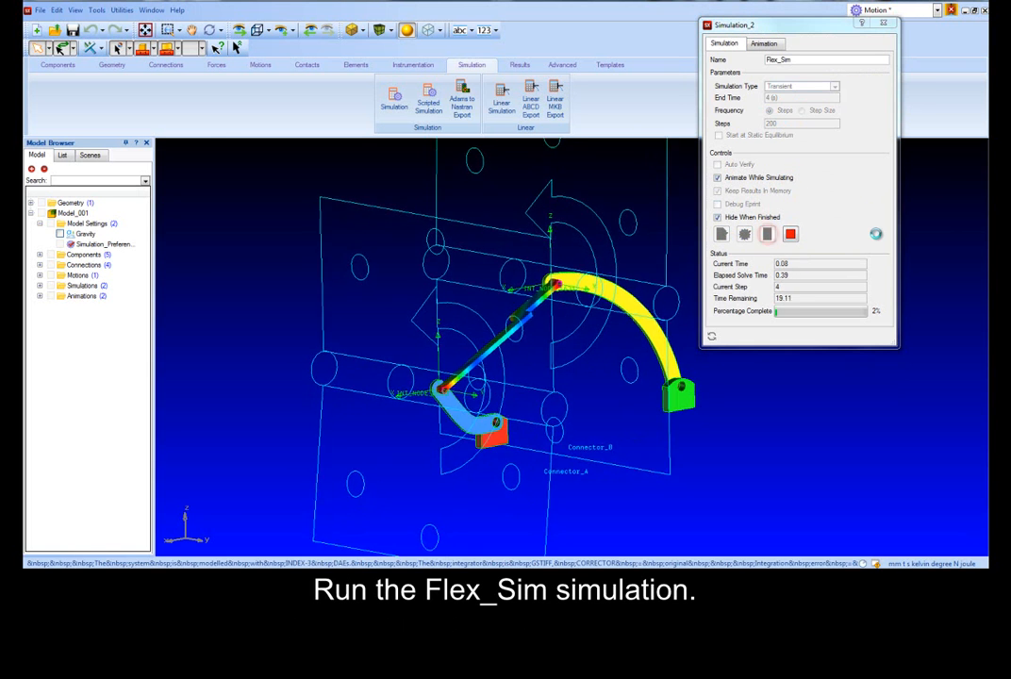
click(393, 97)
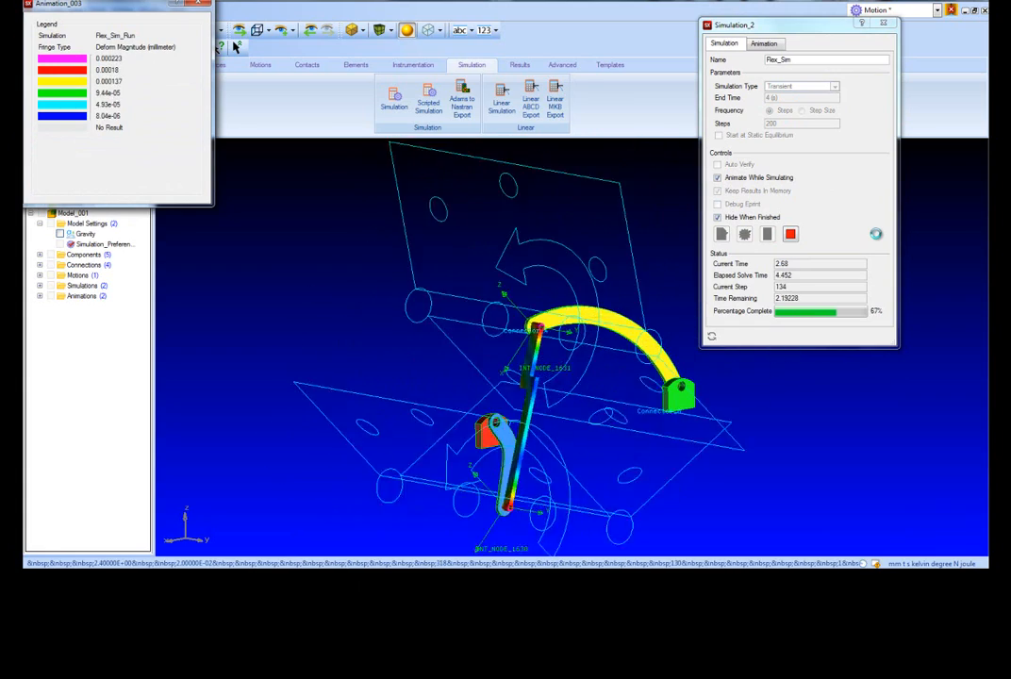
click(518, 64)
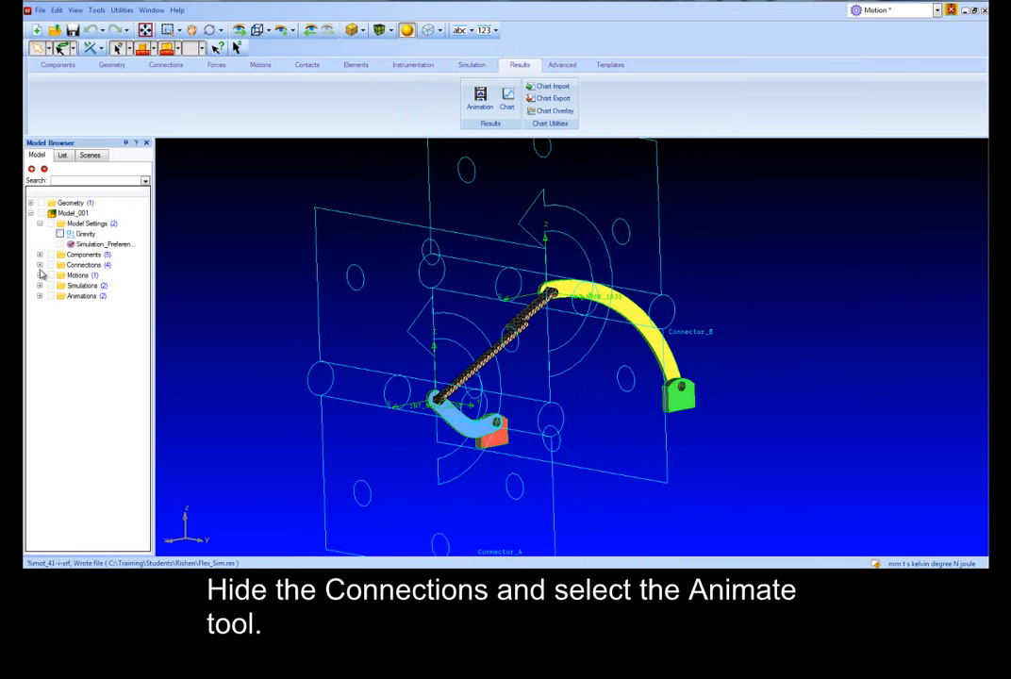
Hide the connections and colour the Flex_Sim animation by von Mises stress
click(40, 265)
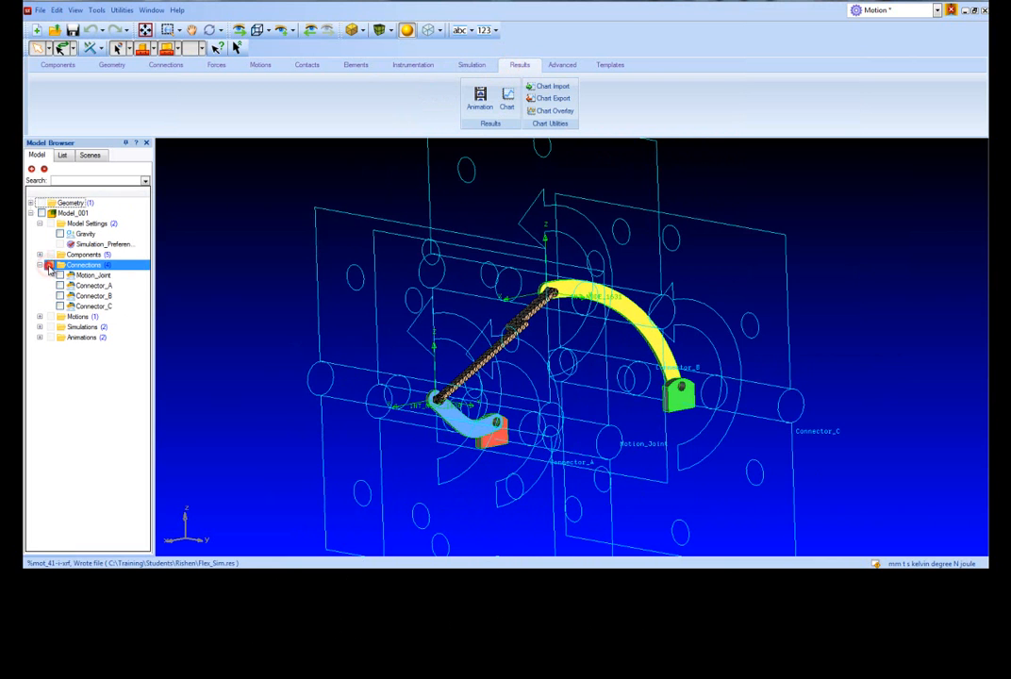
click(668, 52)
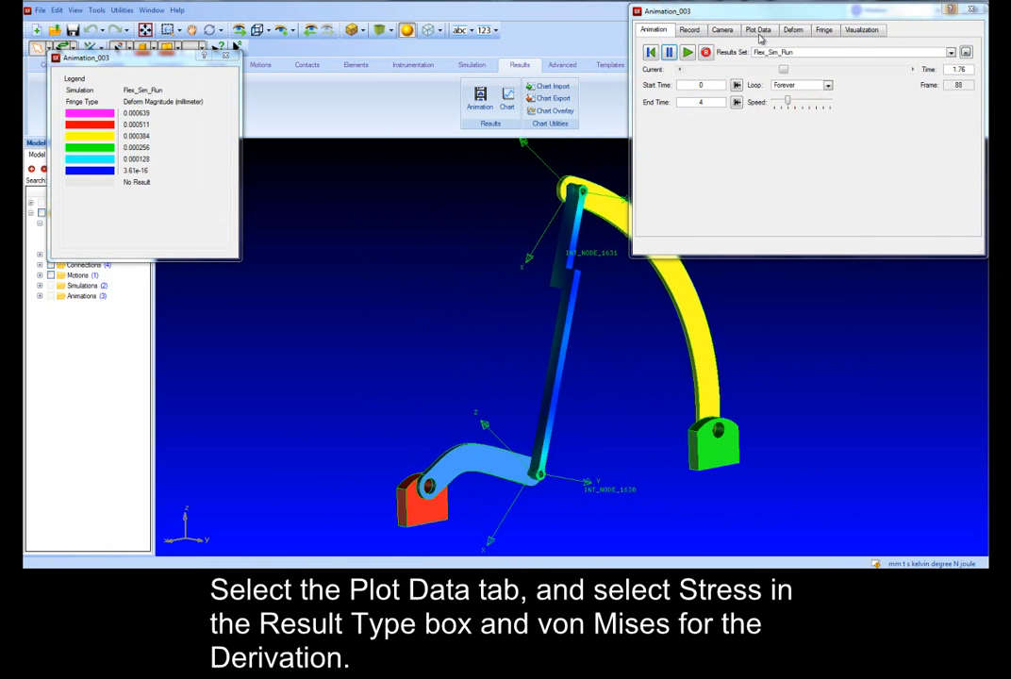
click(758, 29)
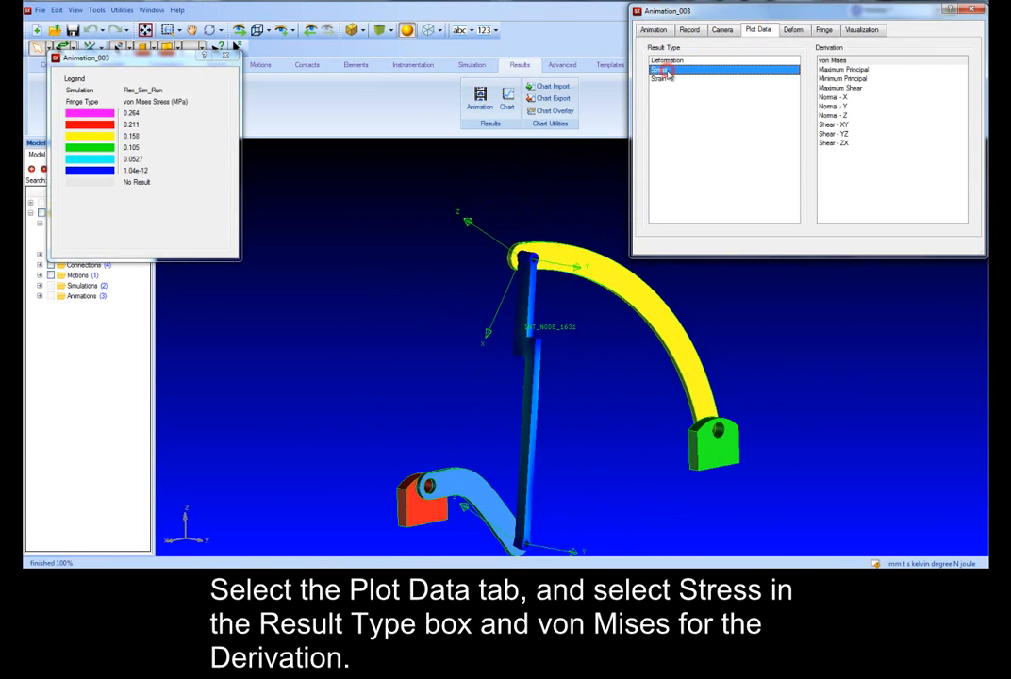
click(659, 69)
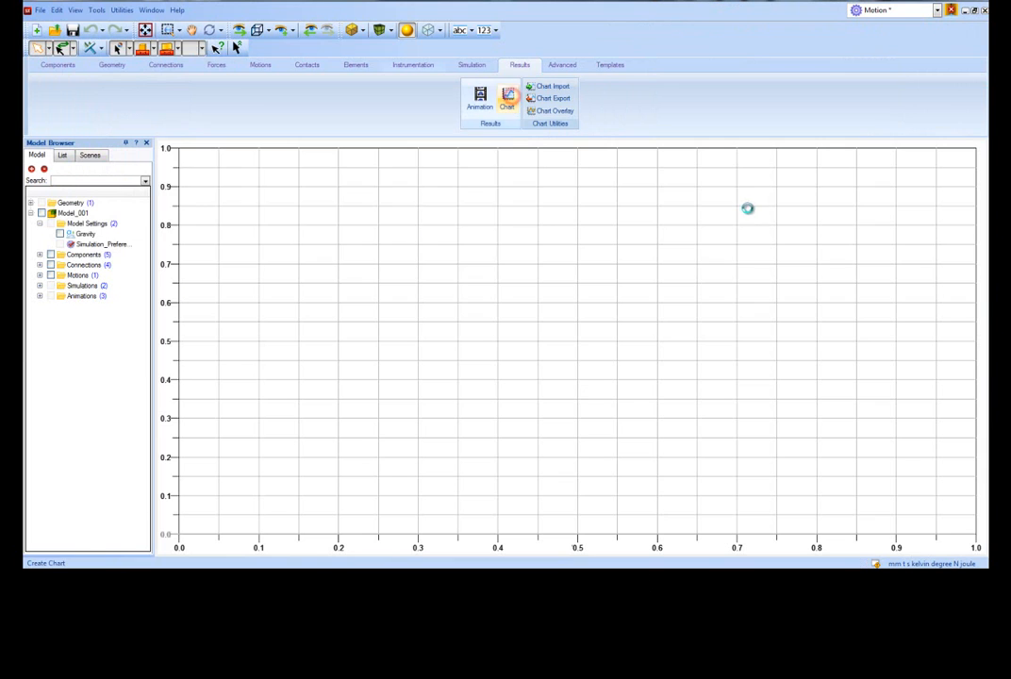
Add a chart curve of Link_A X displacement from Rigid_Sim_Run
click(86, 88)
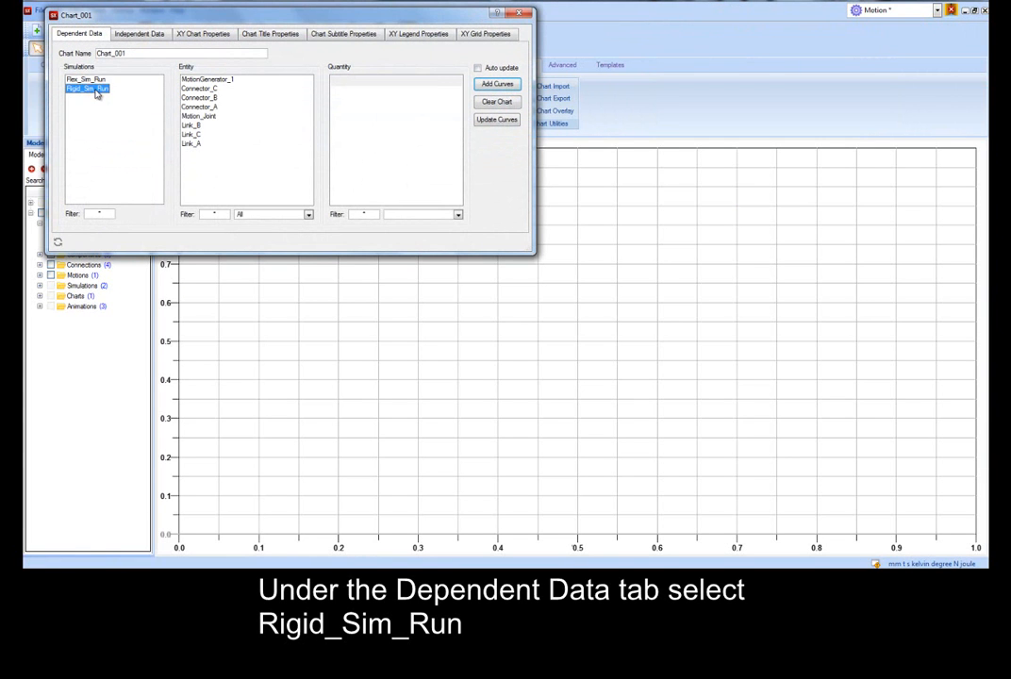
click(192, 143)
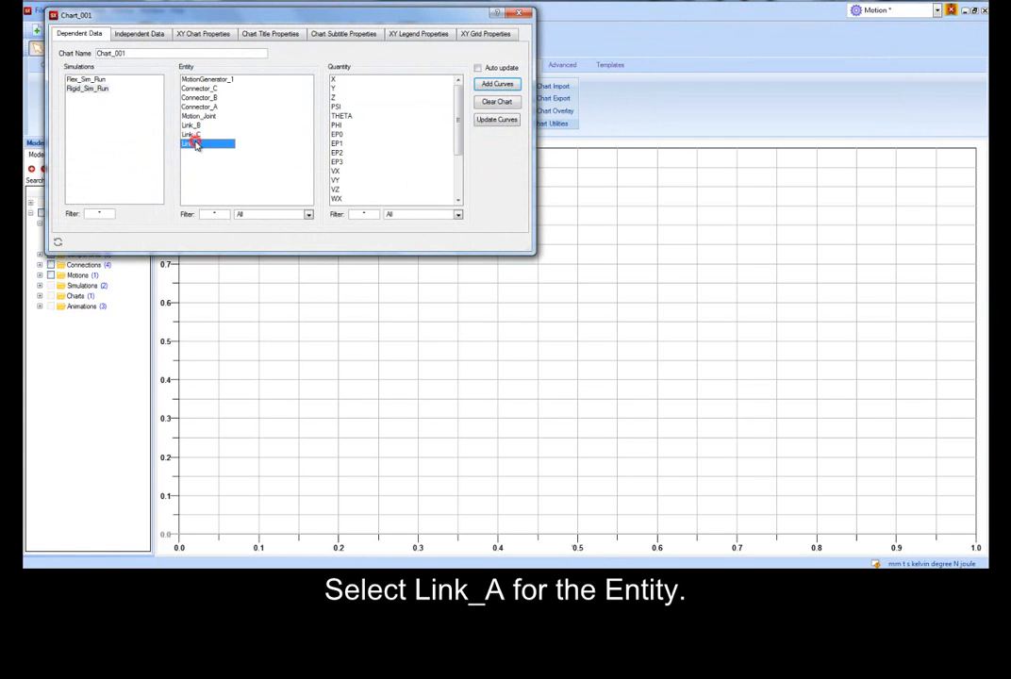
click(207, 143)
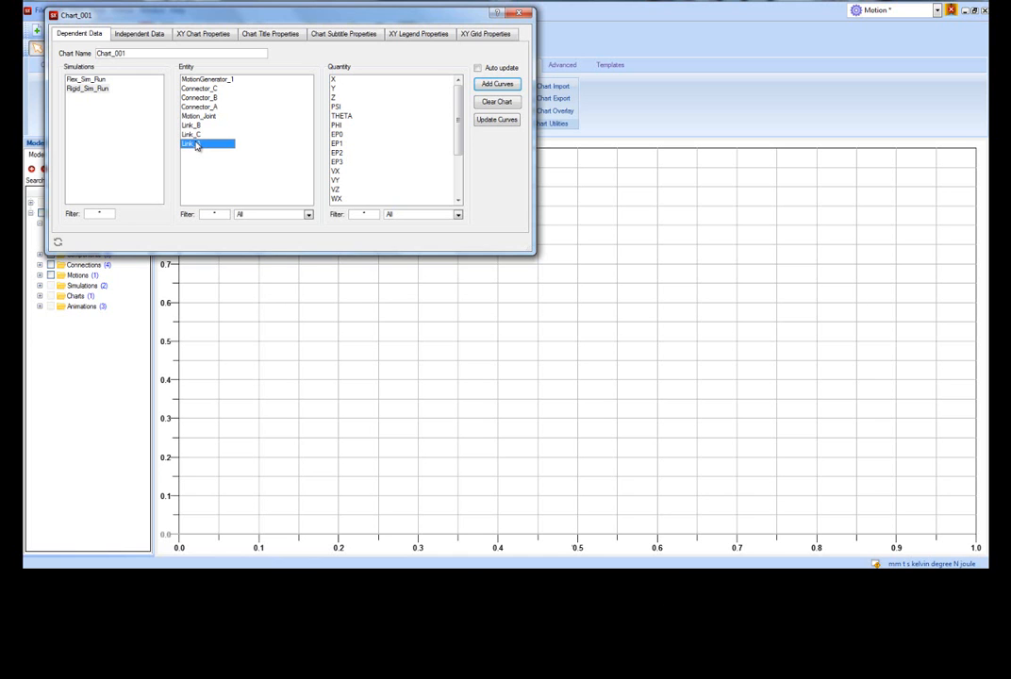
click(333, 80)
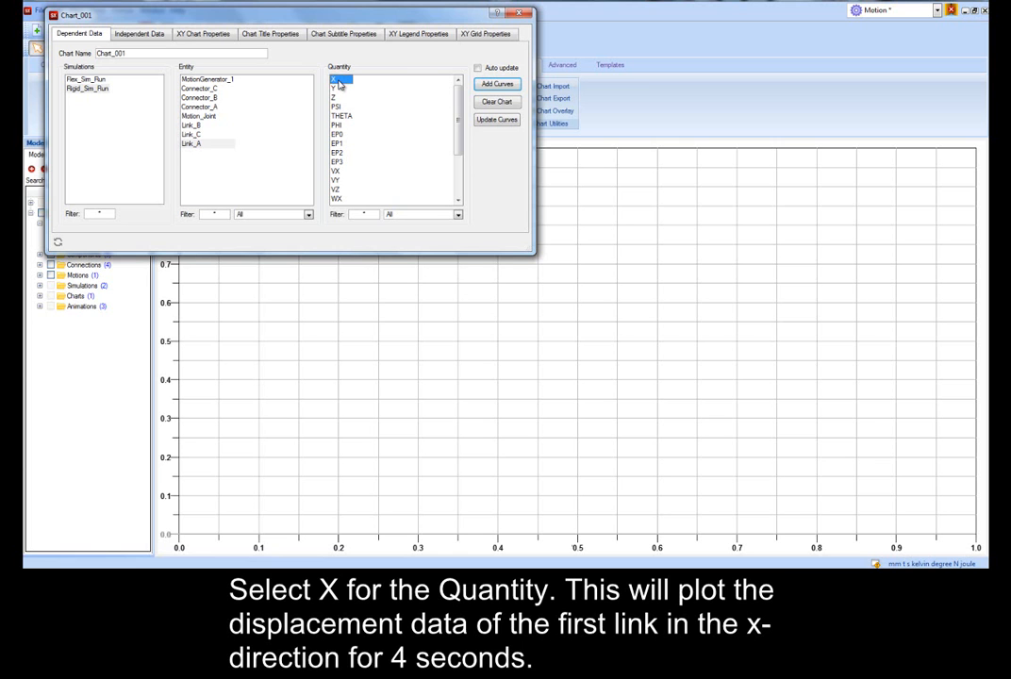
click(496, 84)
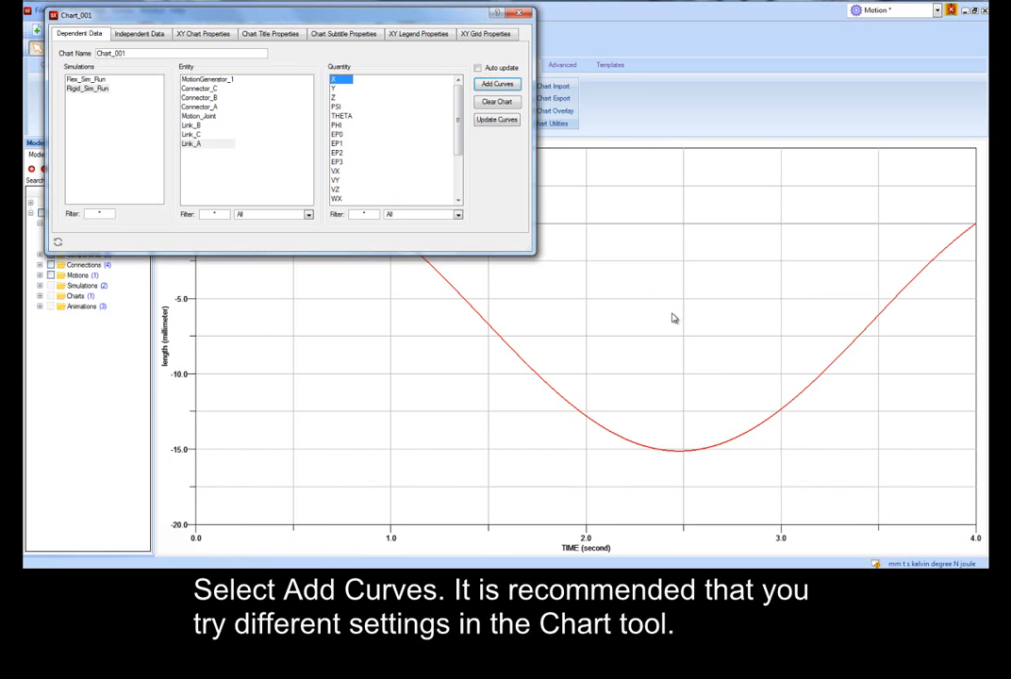
mouse_move(108, 149)
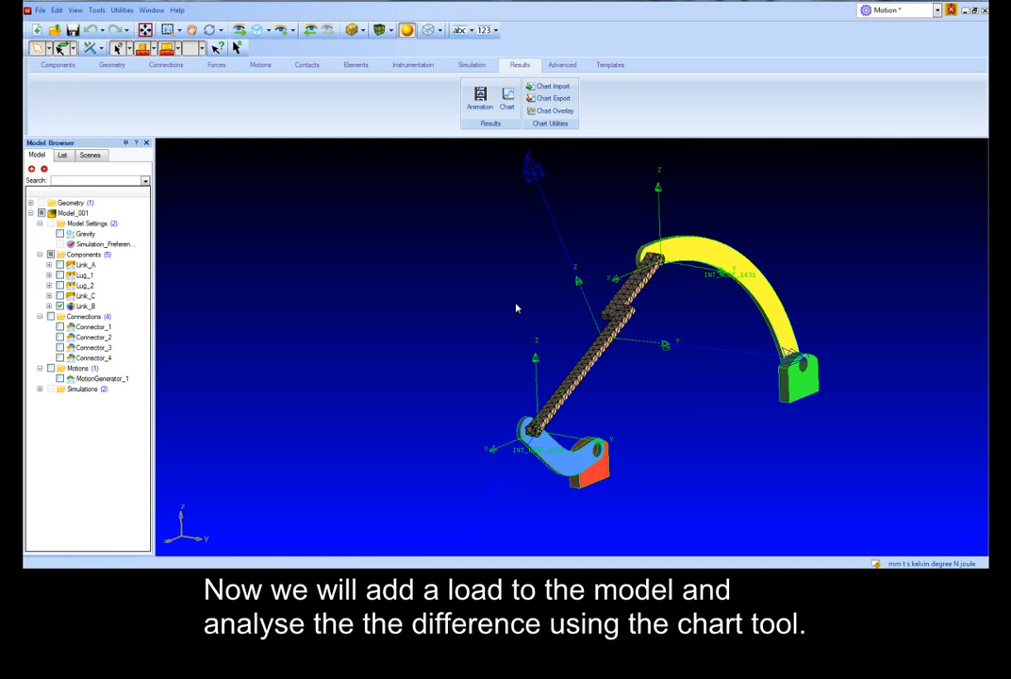
mouse_move(322, 249)
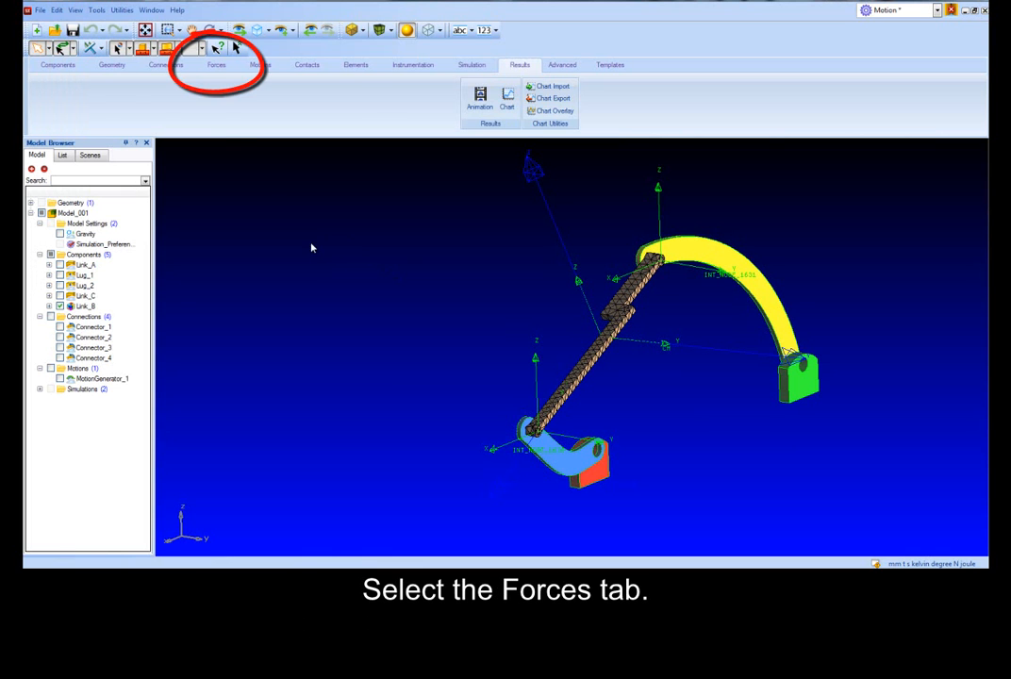
Create a Lug_2–Link_C rotational spring at the hole edge, Y-axis orientation, stiffness 1e5
click(216, 64)
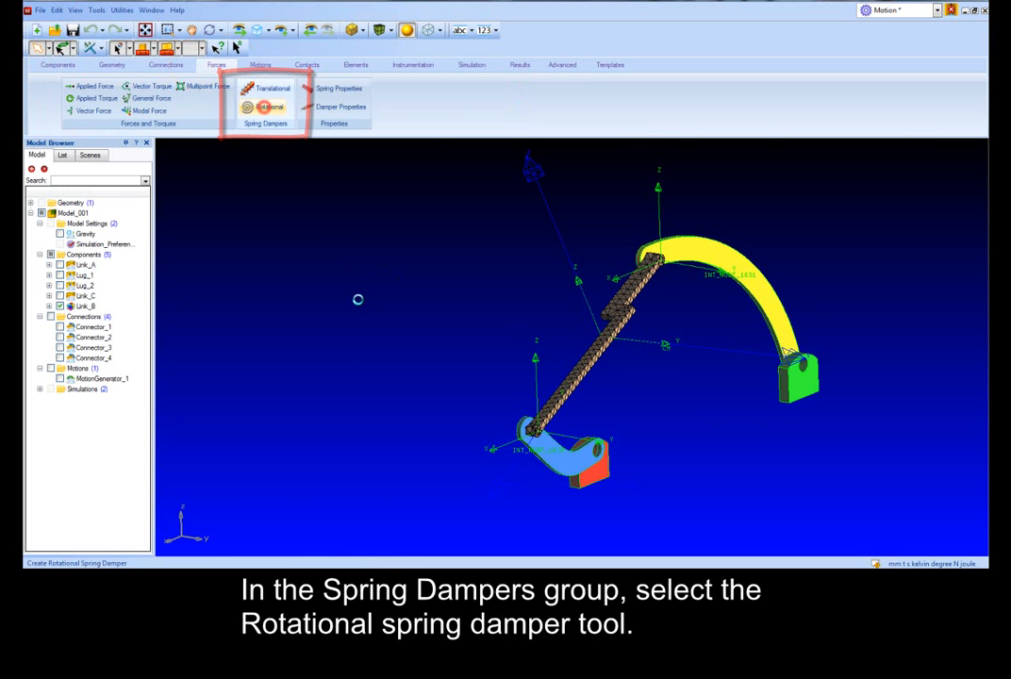
click(271, 106)
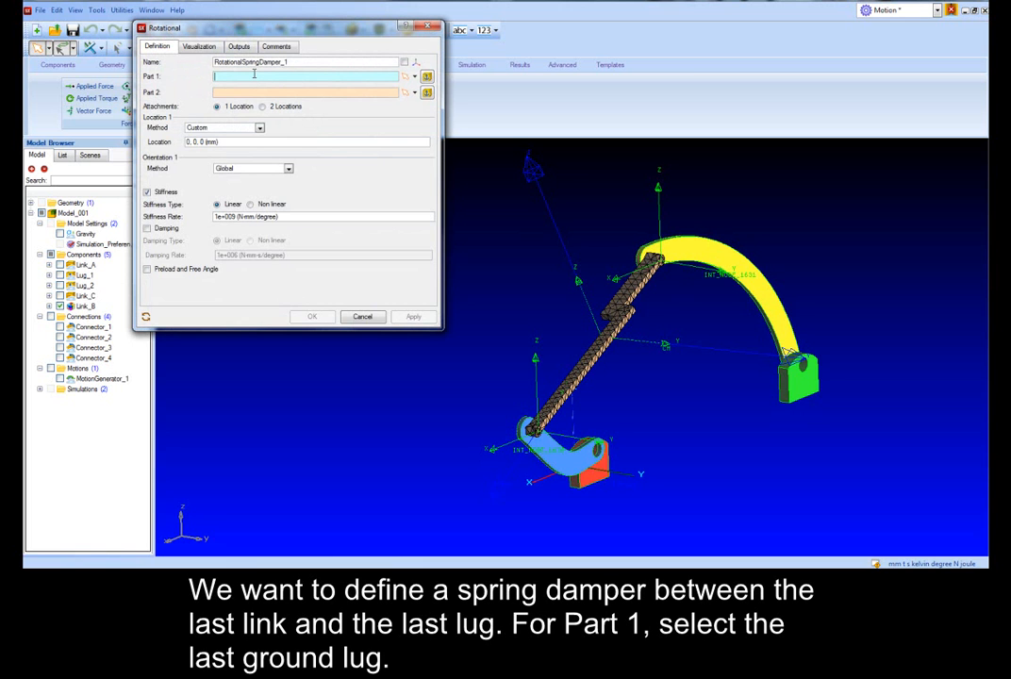
click(797, 382)
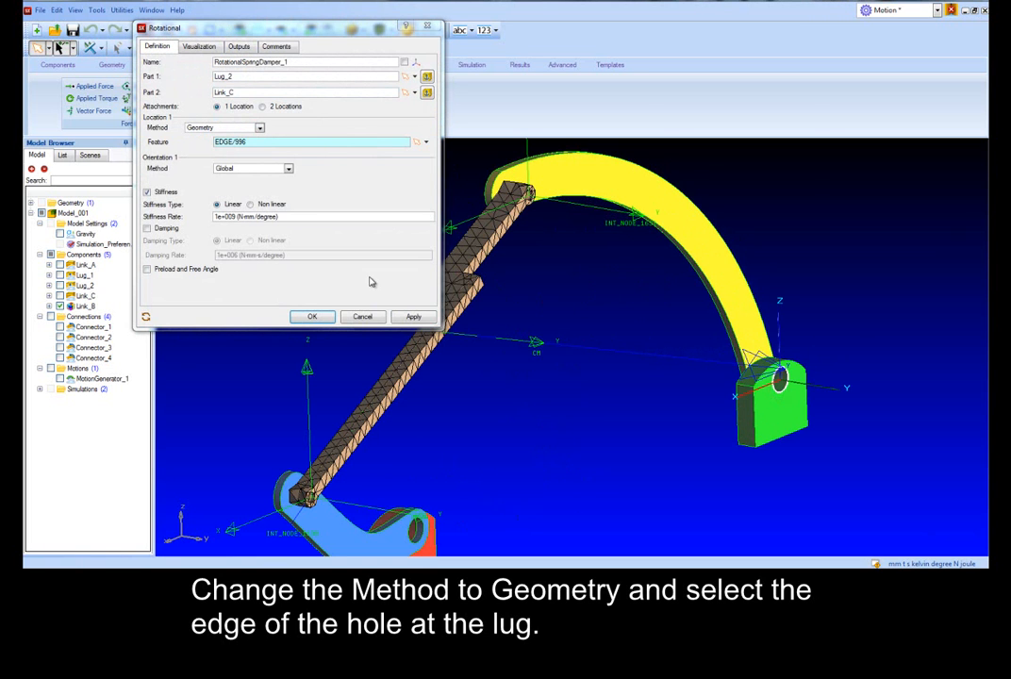
click(288, 167)
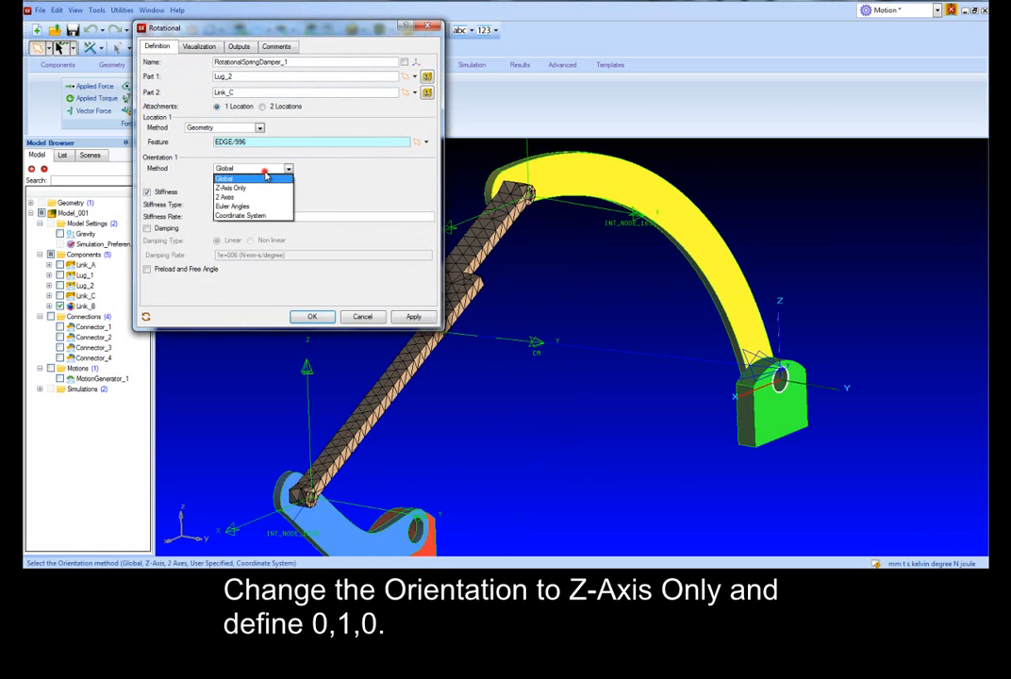
click(231, 188)
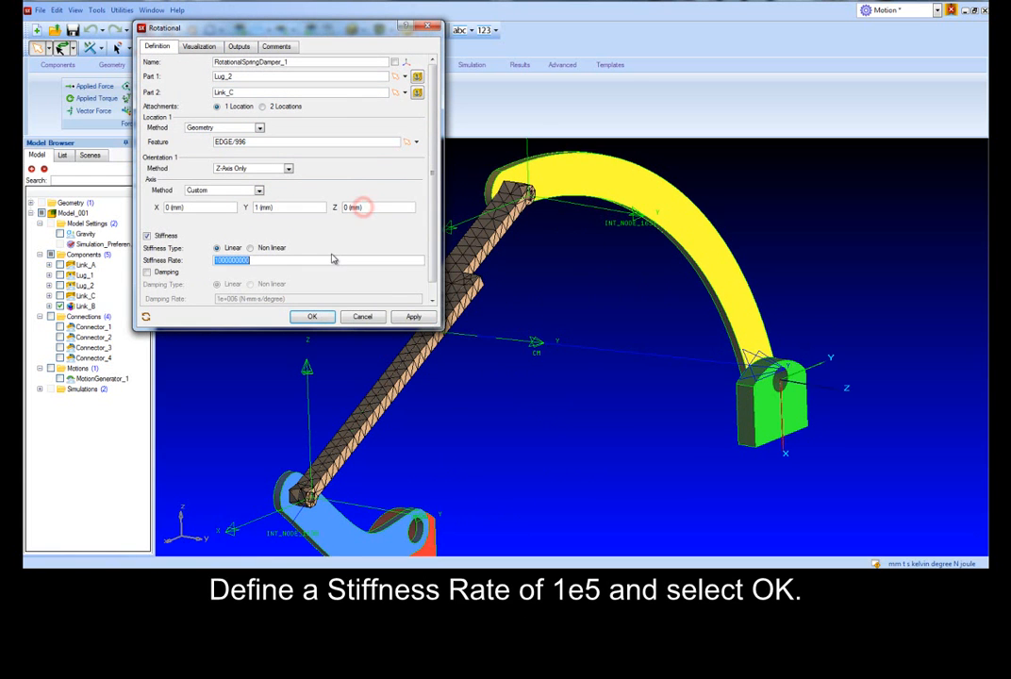
text(1e5)
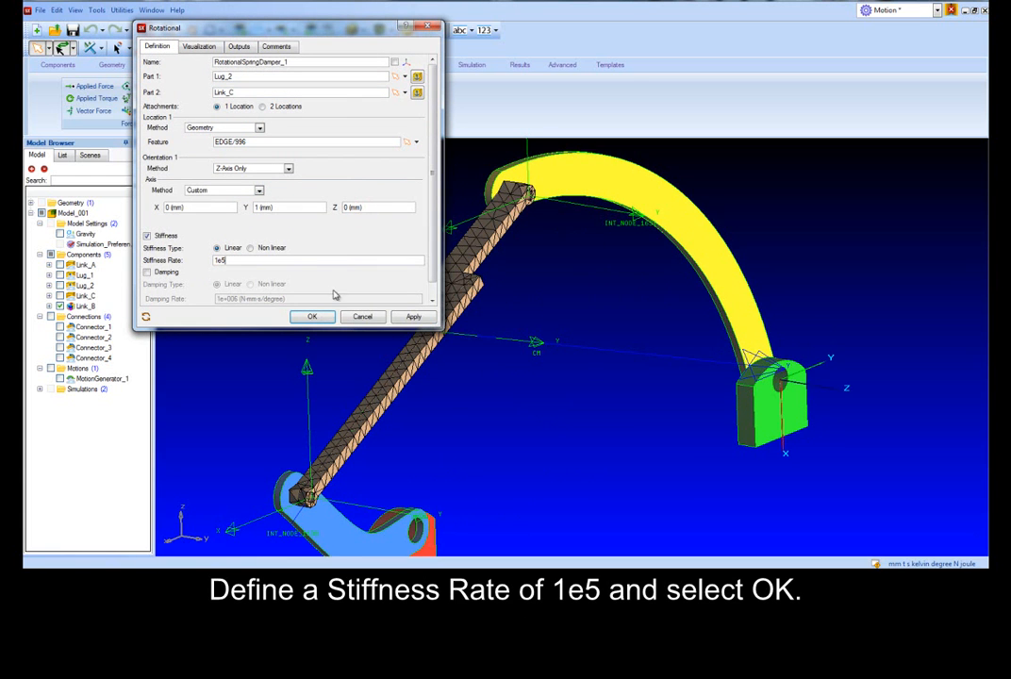
click(313, 316)
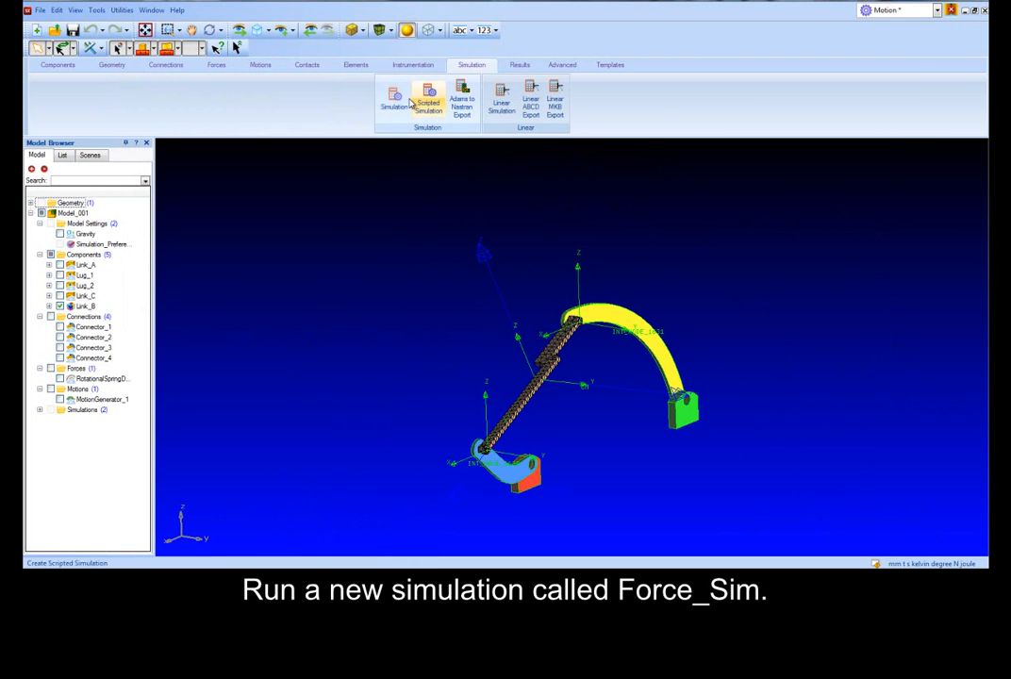
Set up and run the Force_Sim simulation including the spring
click(427, 99)
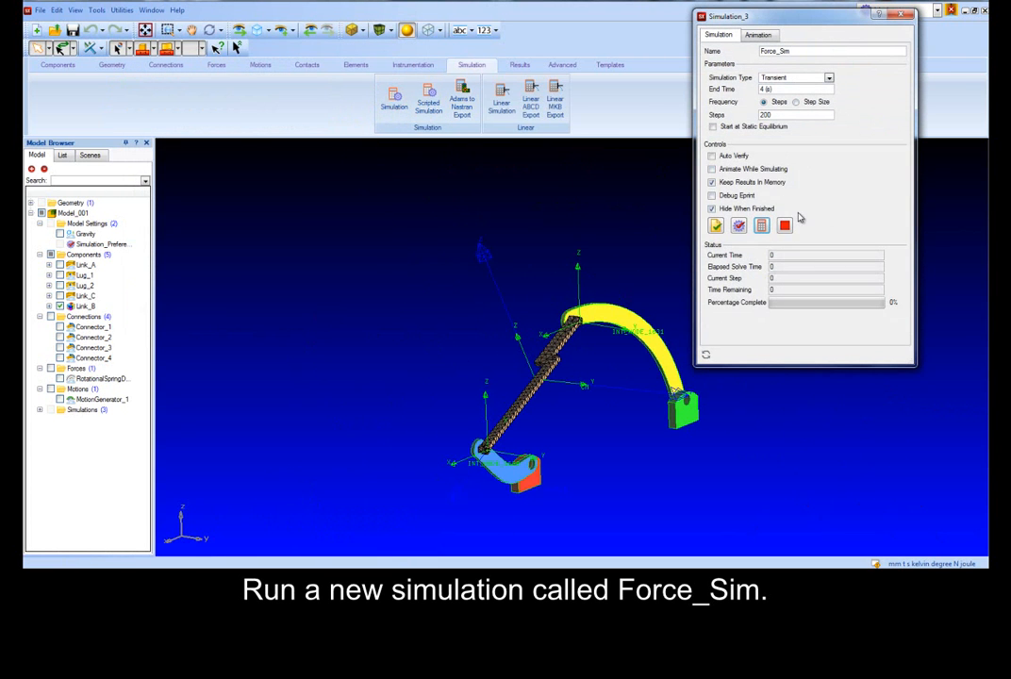
click(716, 225)
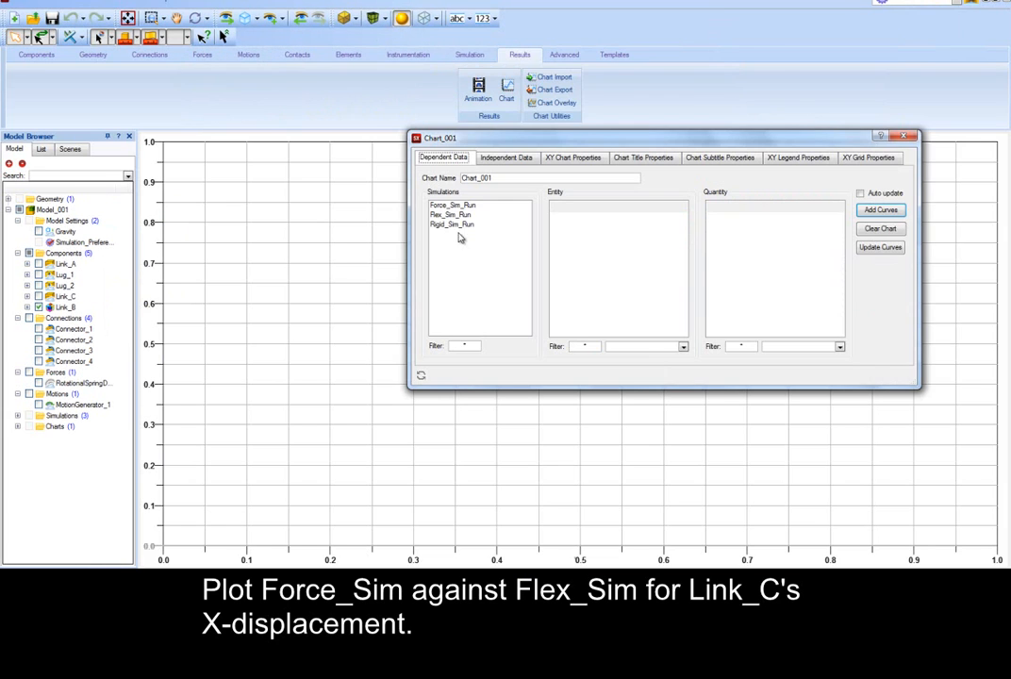
Add Link_C X displacement curves for Flex_Sim_Run and Force_Sim_Run to the chart
click(451, 215)
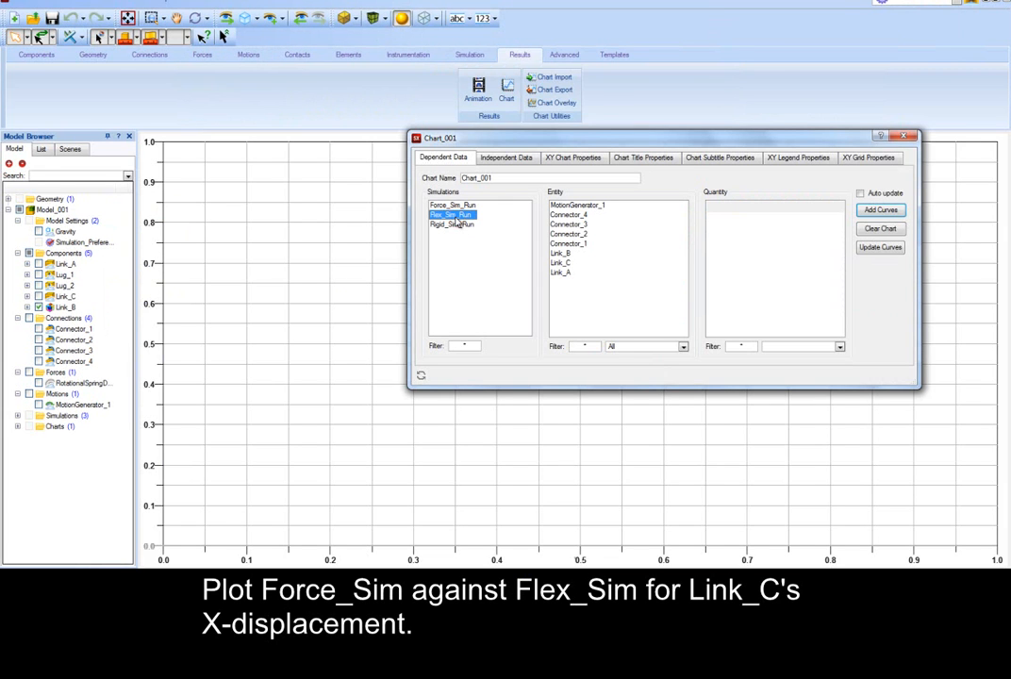
click(453, 205)
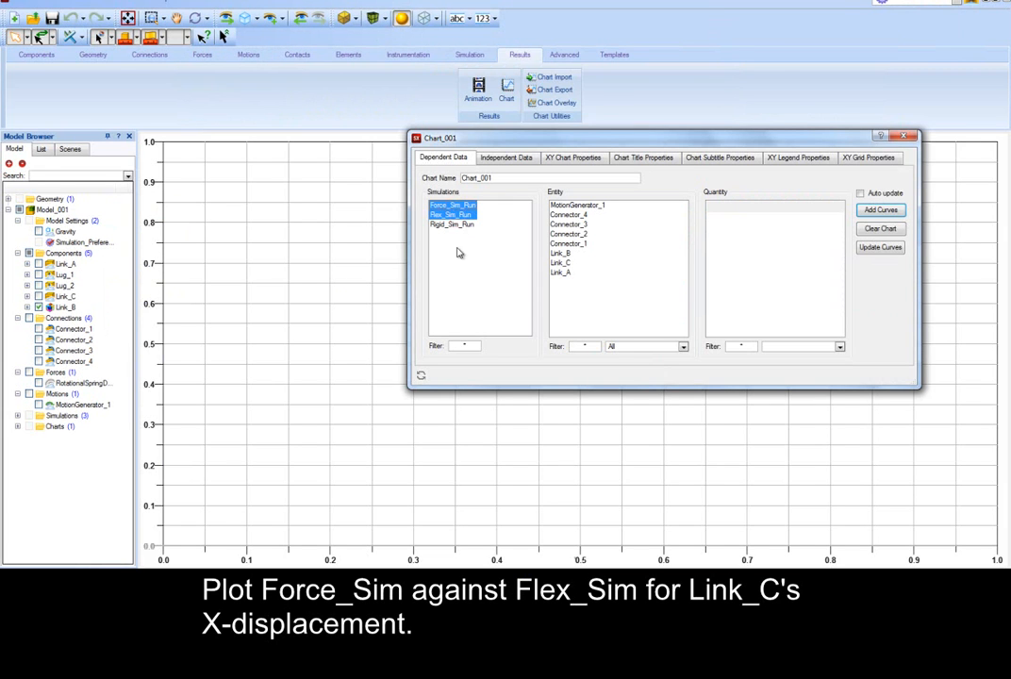
click(862, 213)
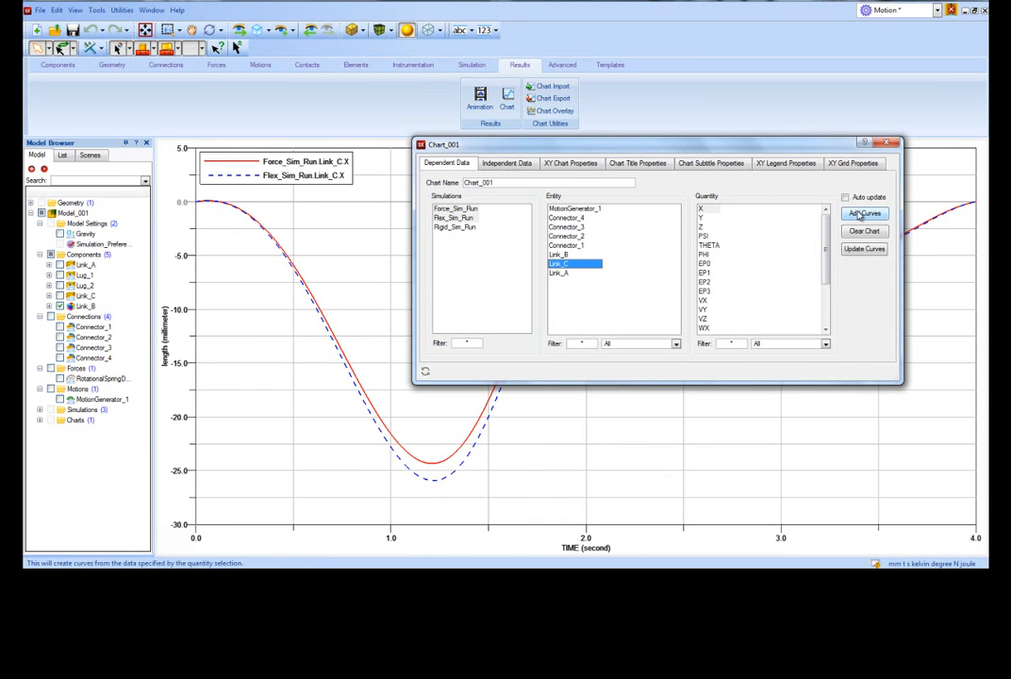